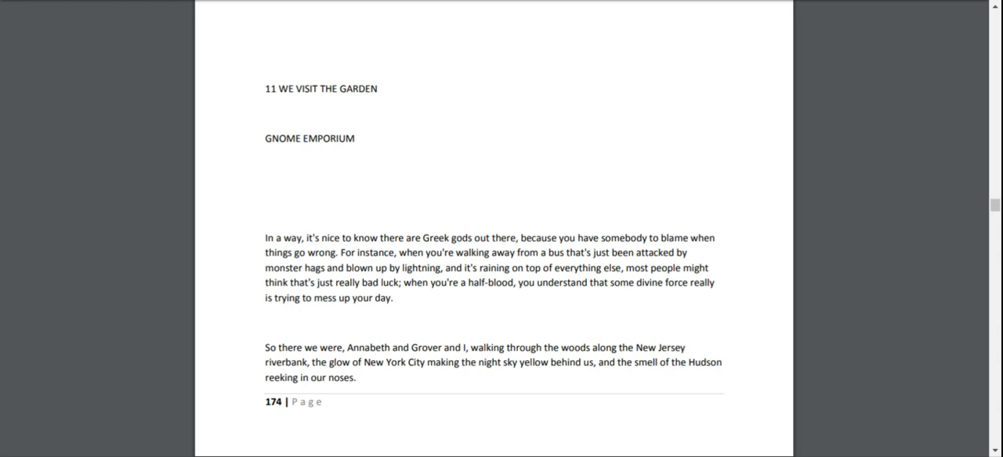
scroll("down", 3)
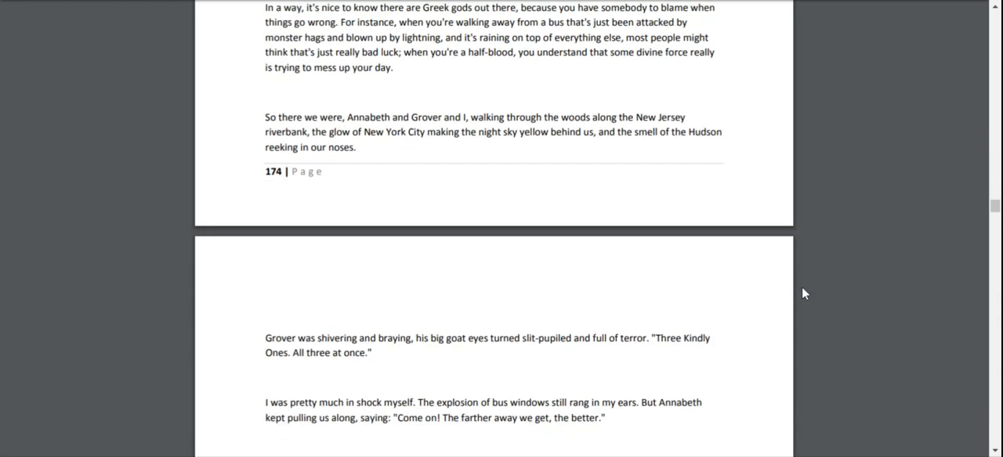
scroll("down", 3)
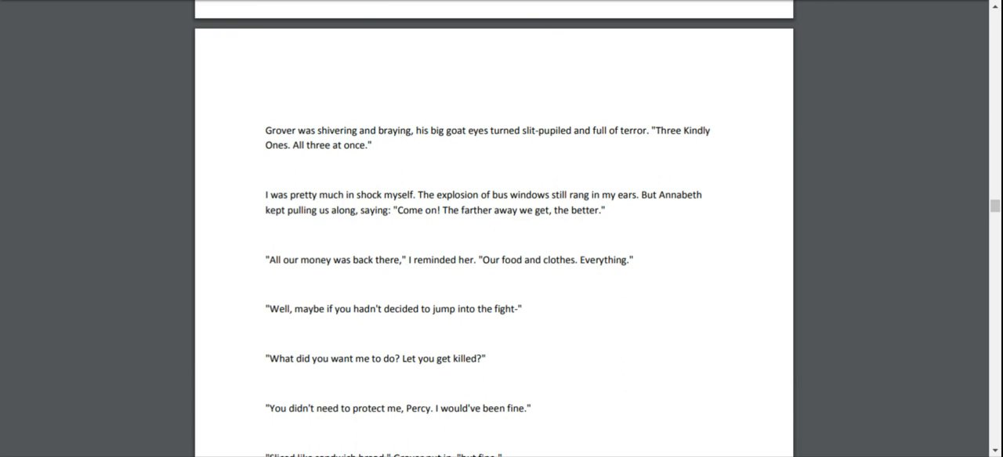
mouse_move(741, 289)
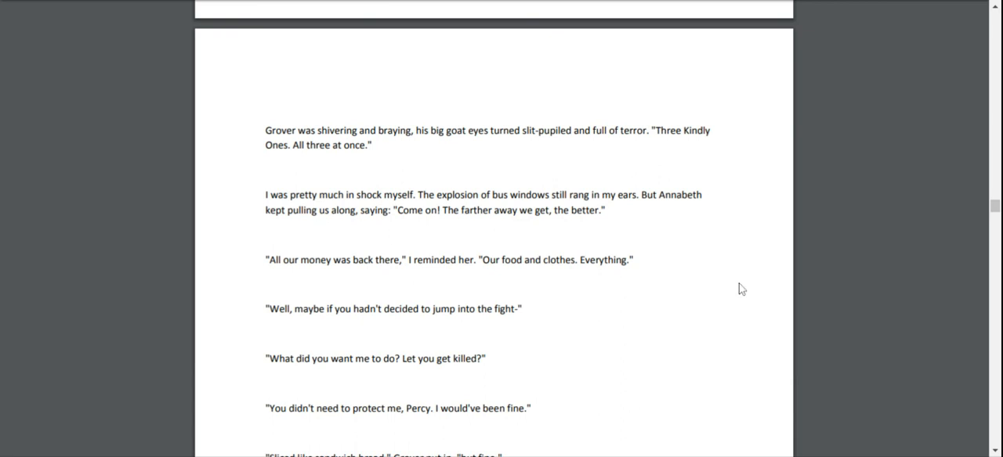
scroll("down", 3)
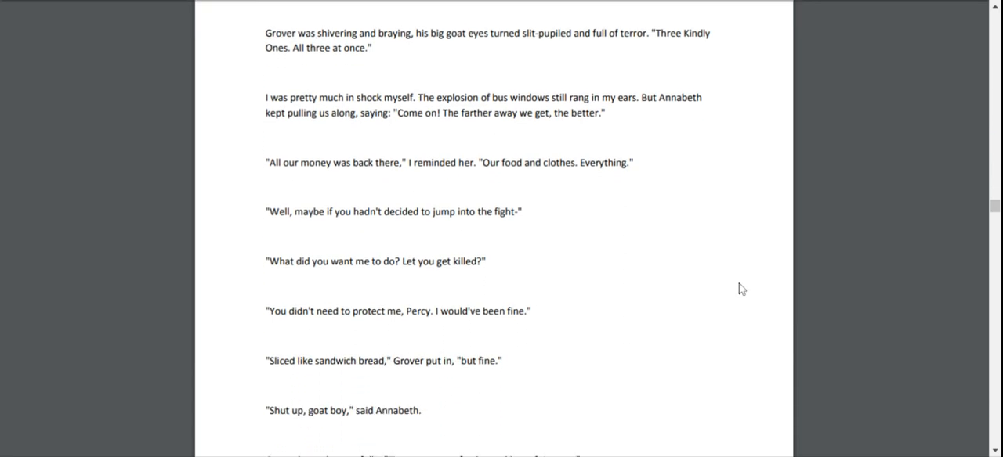
scroll("down", 3)
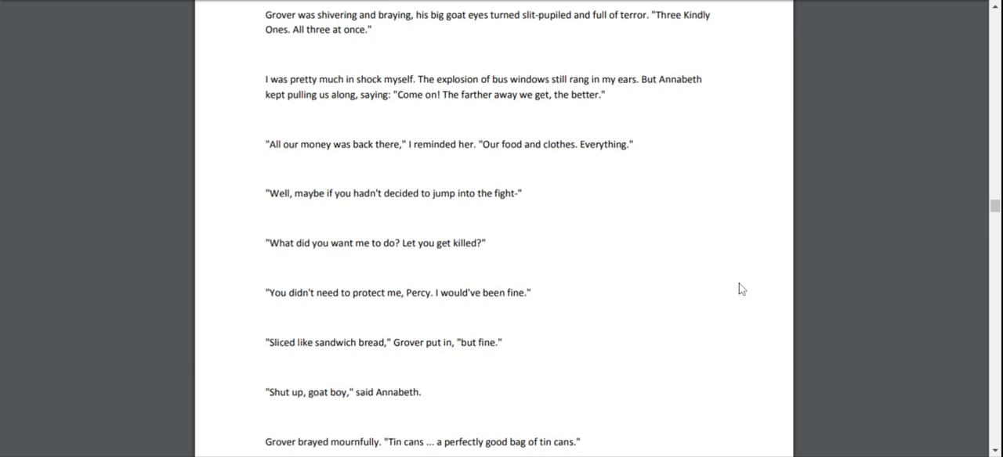
scroll("down", 3)
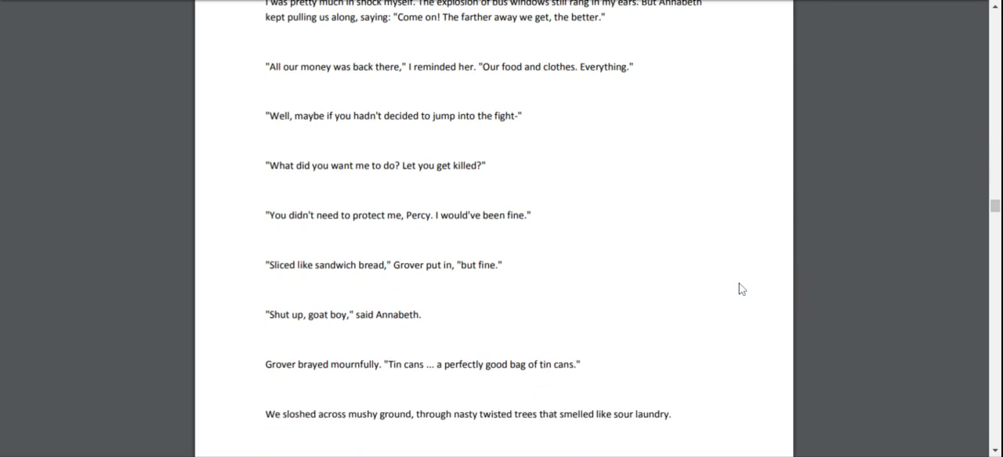
scroll("up", 3)
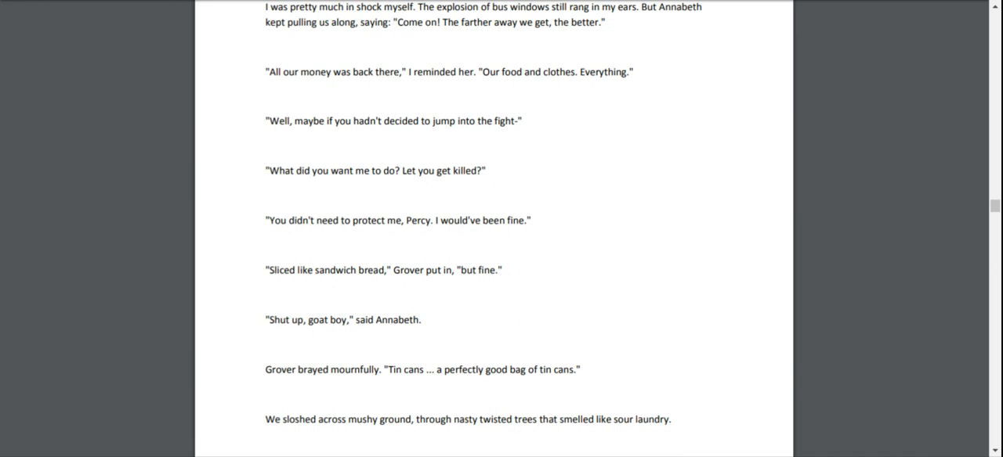
scroll("down", 3)
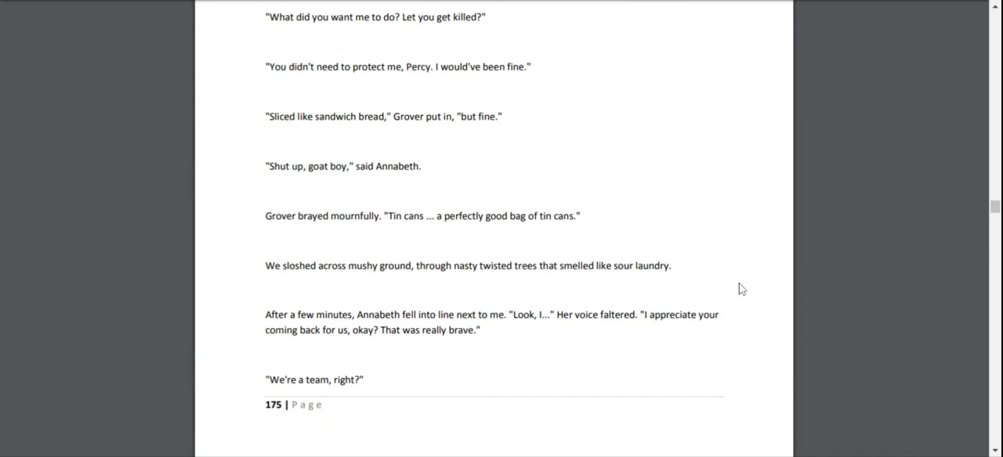
scroll("down", 3)
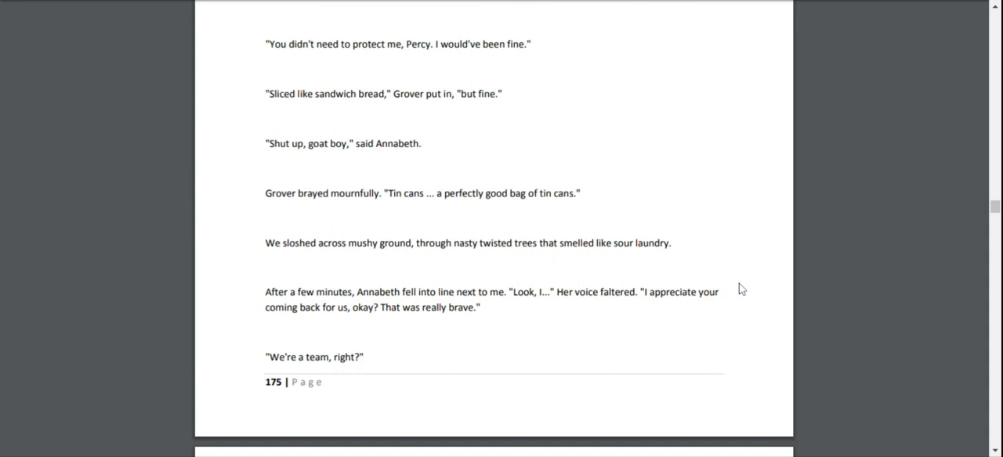
mouse_move(741, 289)
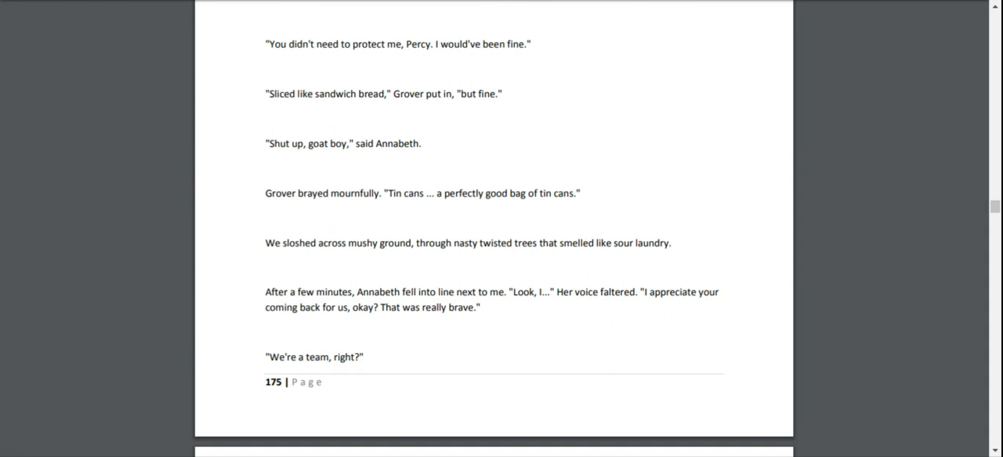
scroll("down", 3)
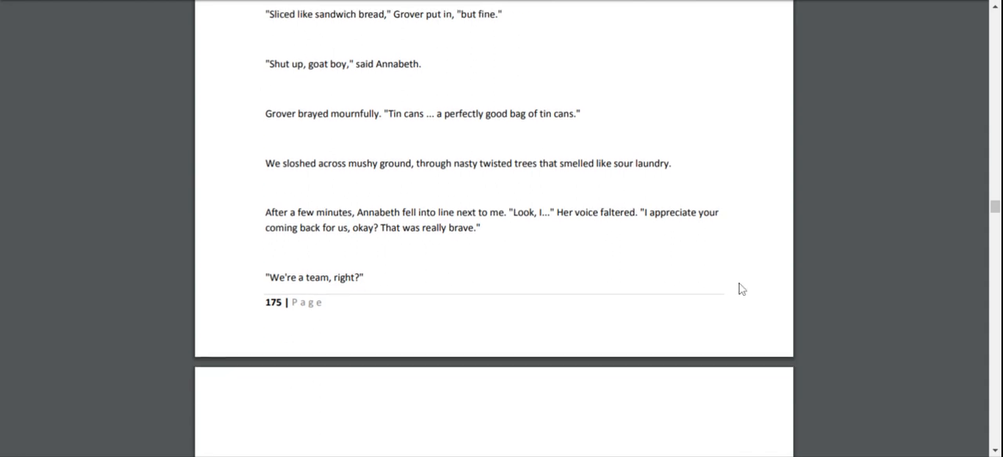
scroll("down", 3)
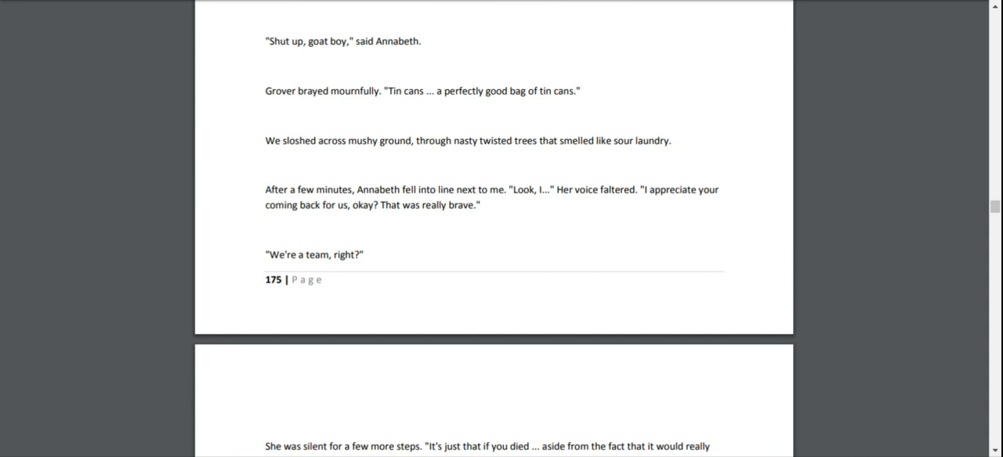
scroll("down", 3)
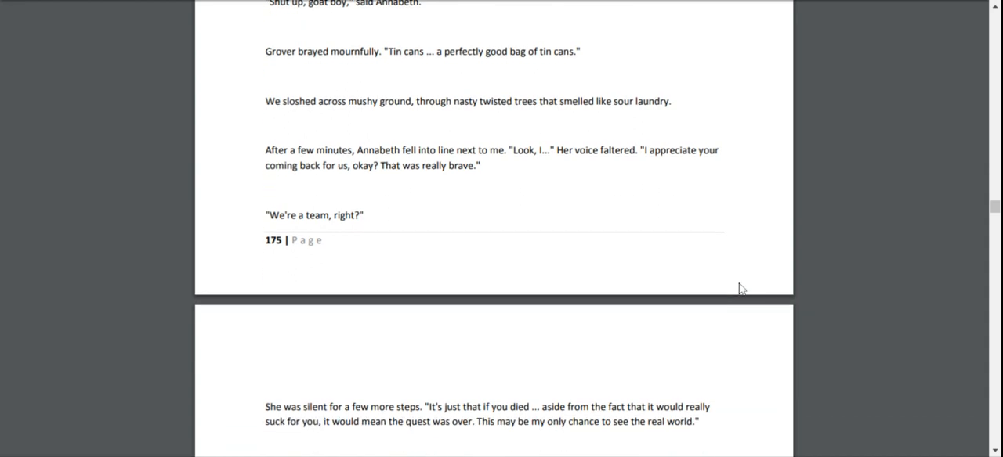
scroll("down", 3)
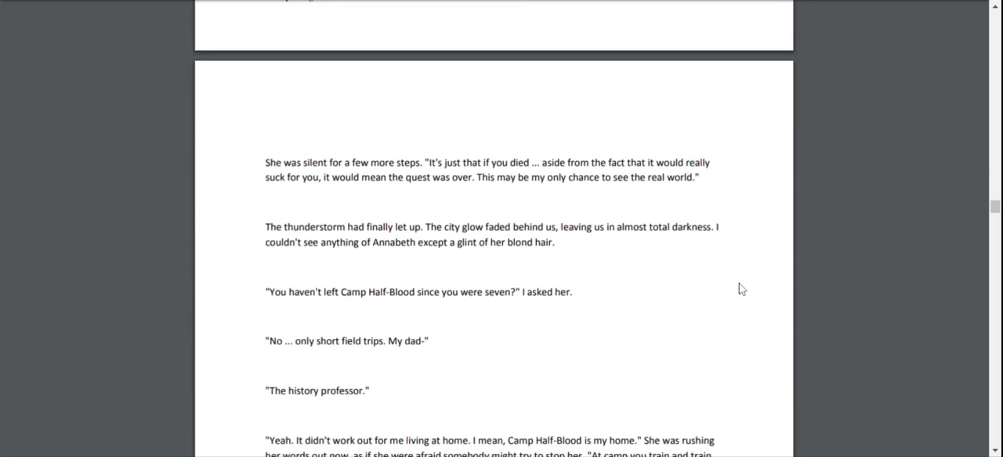
scroll("up", 3)
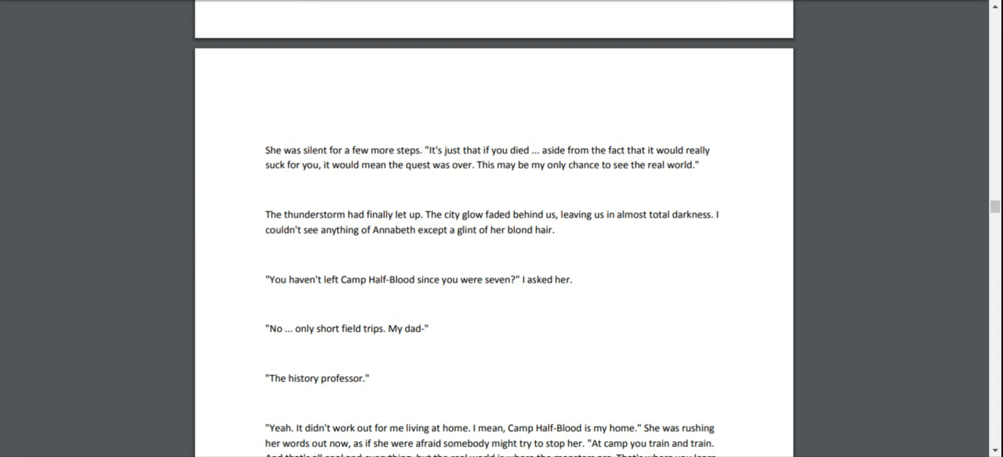
scroll("up", 3)
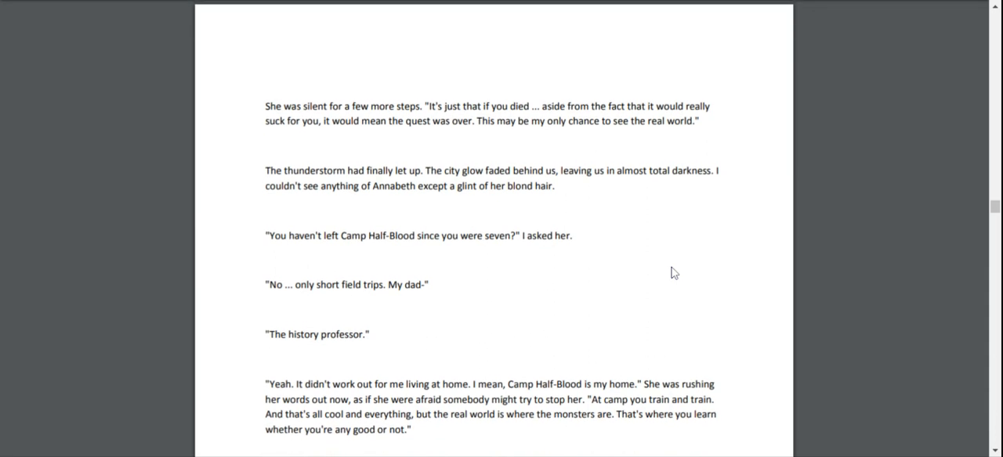
scroll("down", 3)
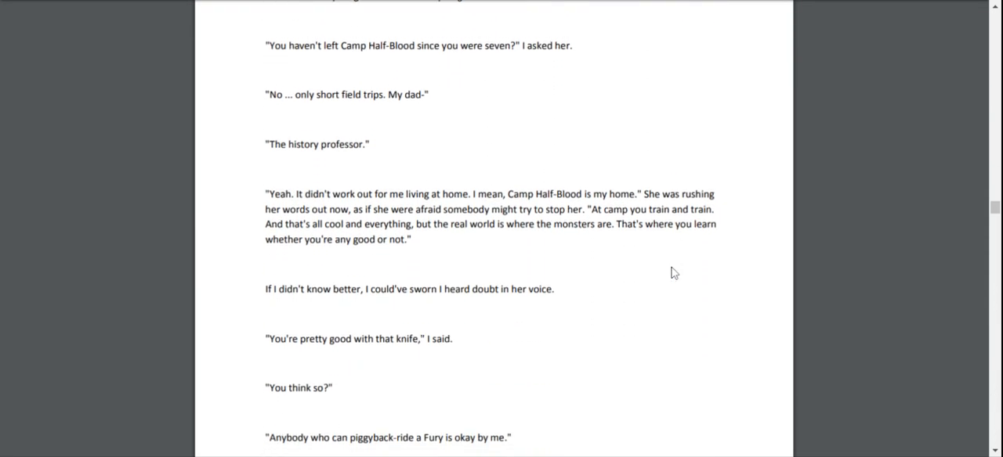
scroll("up", 3)
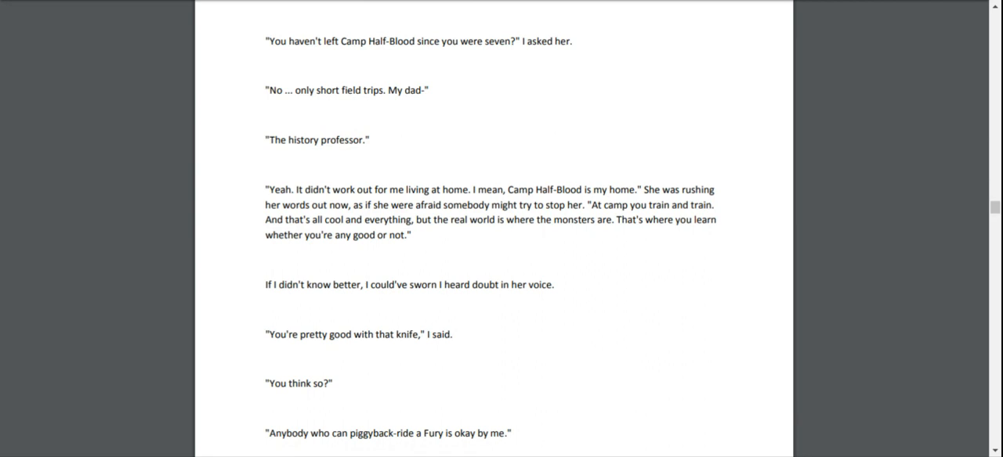
scroll("down", 3)
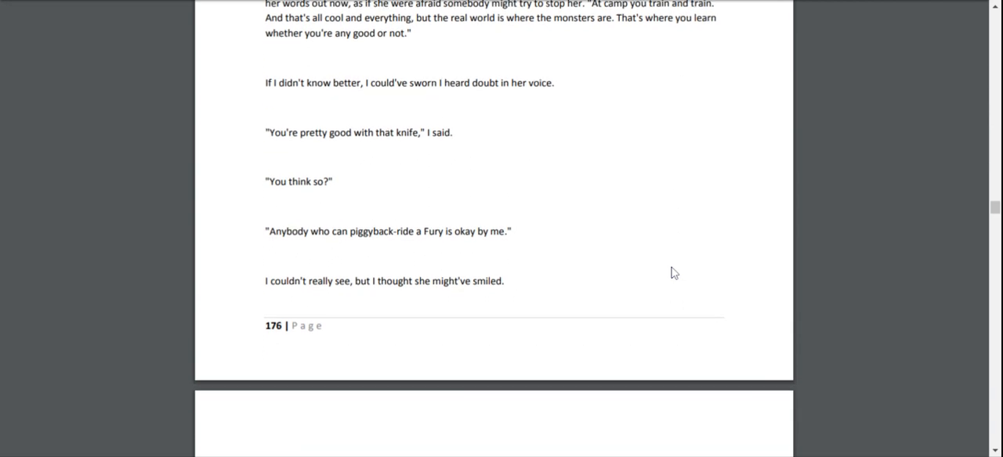
scroll("down", 3)
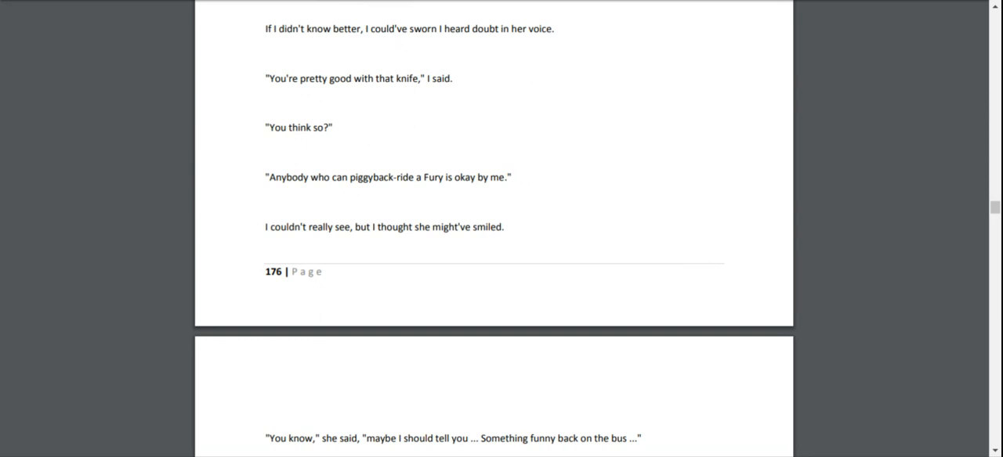
scroll("down", 3)
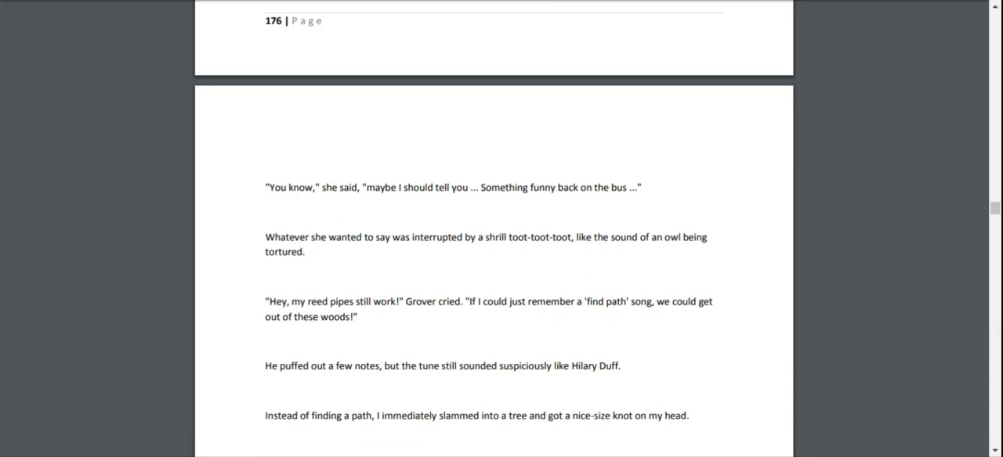
scroll("down", 3)
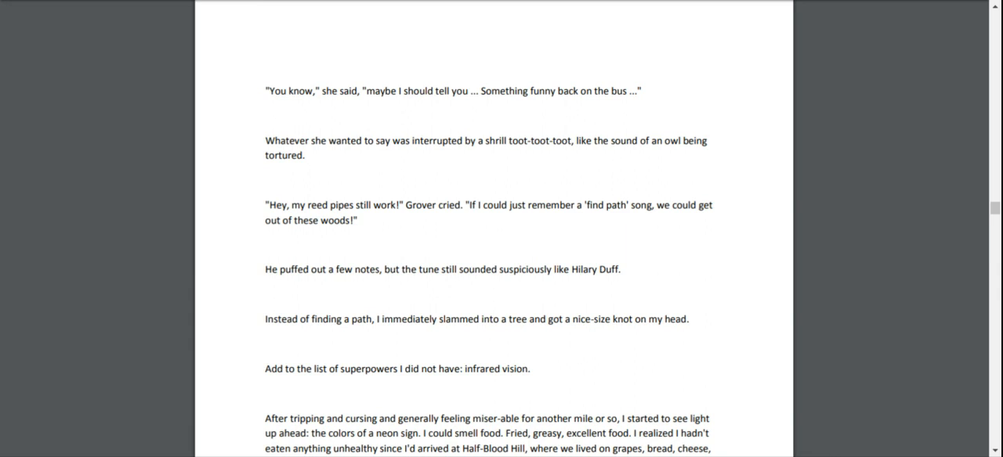
scroll("down", 3)
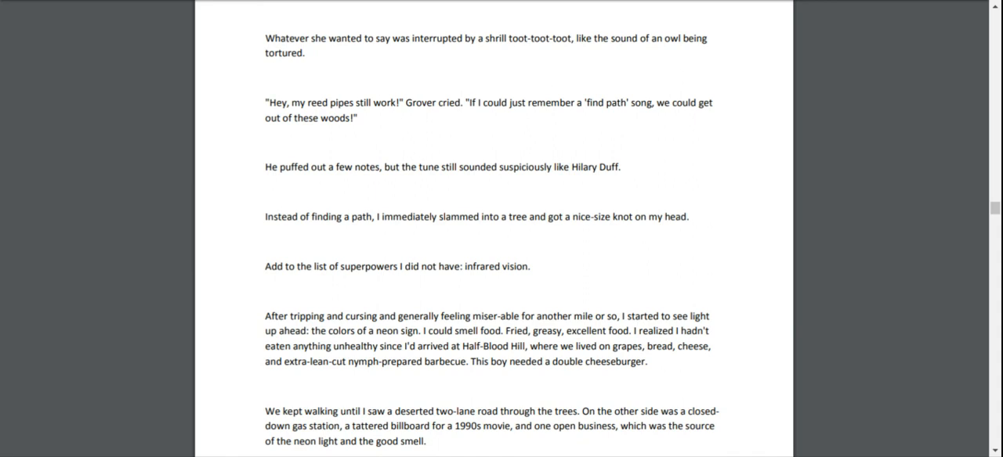
scroll("down", 3)
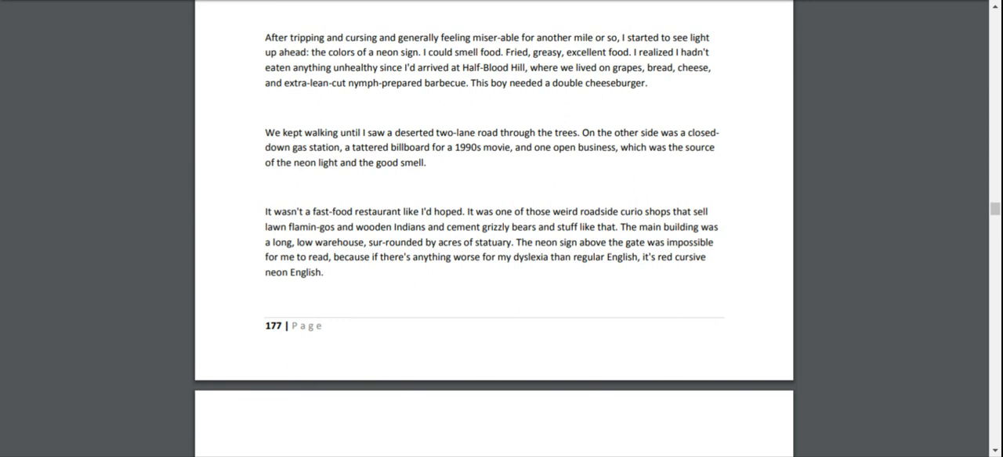
scroll("down", 3)
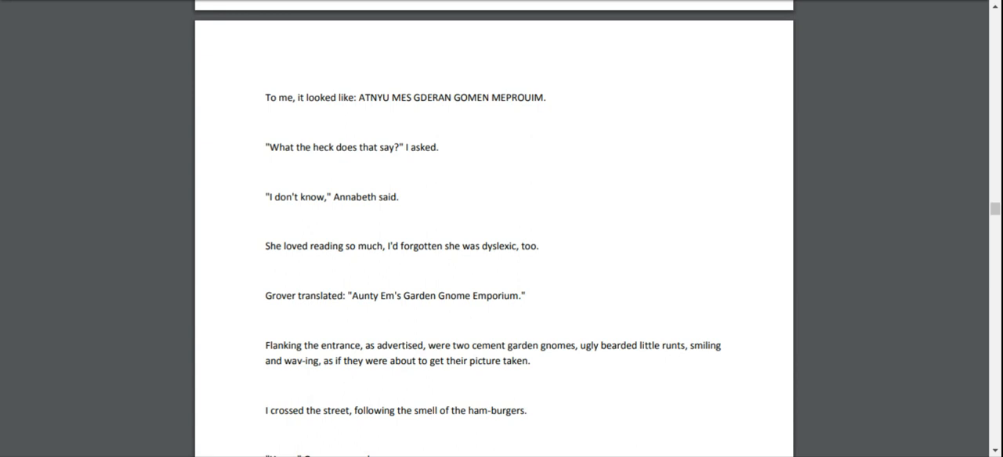
scroll("down", 3)
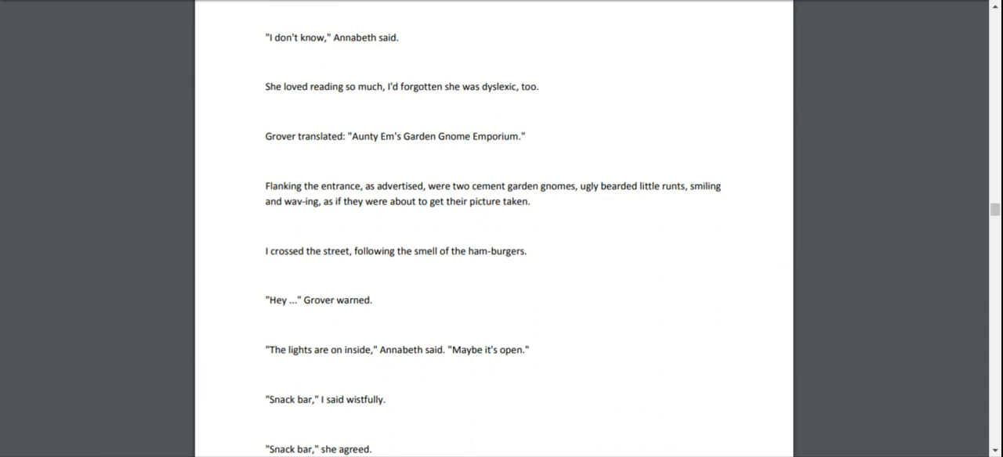
scroll("down", 3)
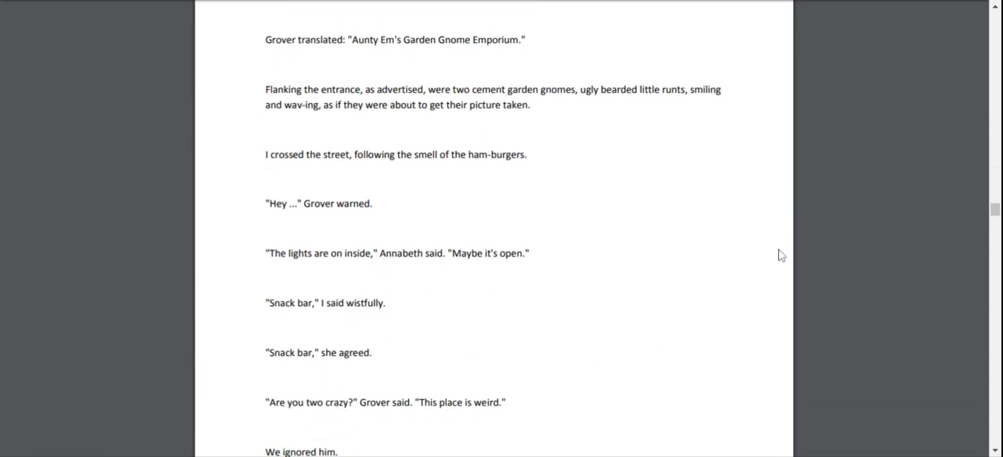
scroll("up", 3)
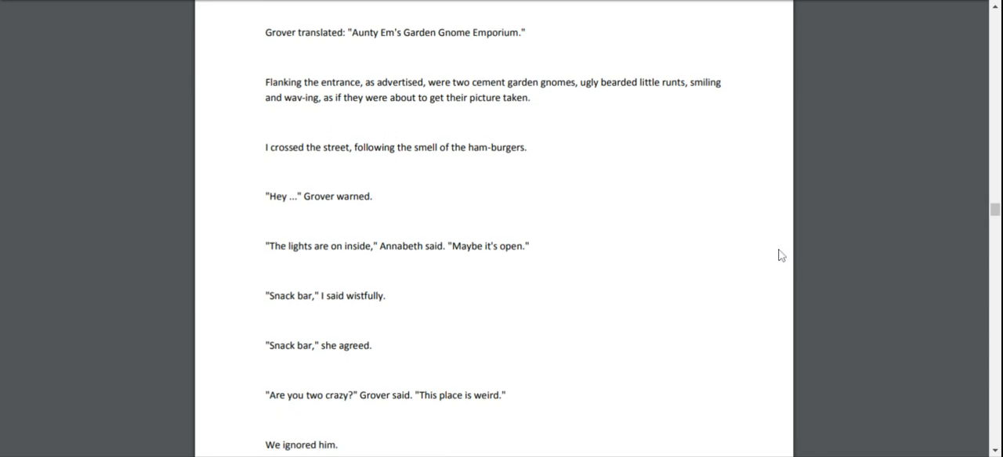
scroll("down", 3)
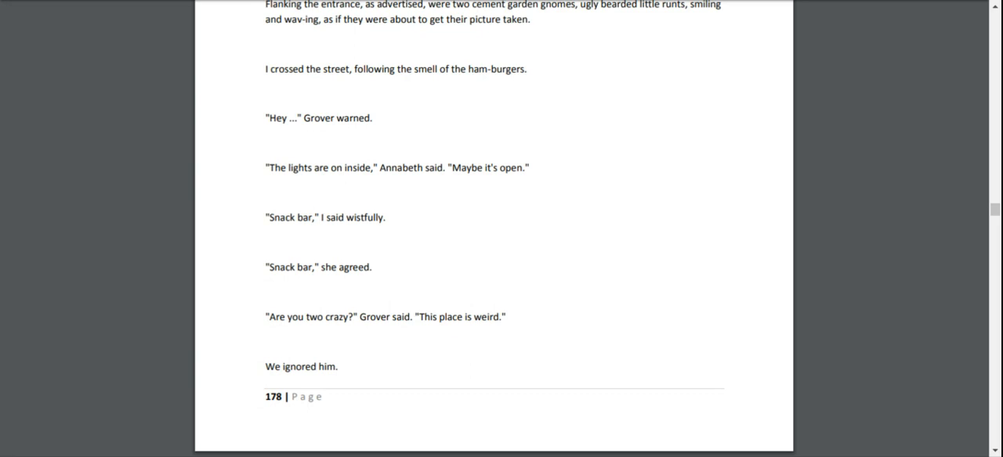
scroll("down", 3)
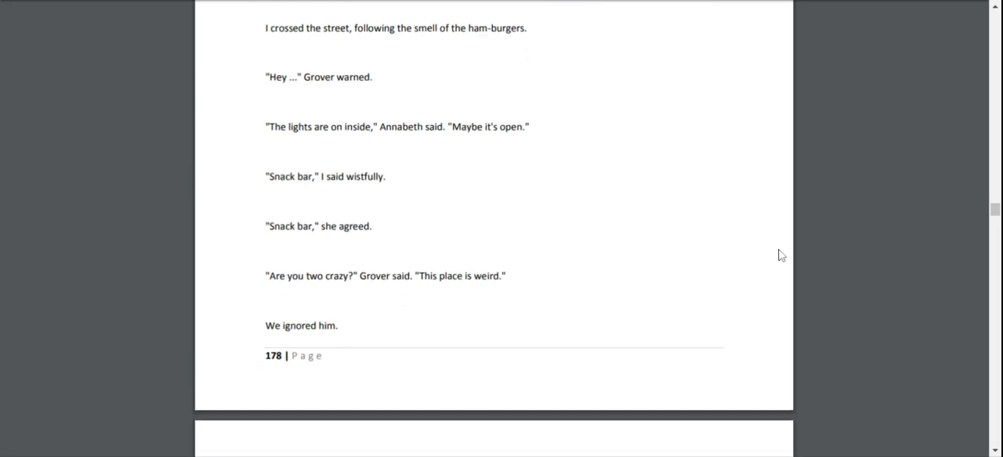
scroll("down", 3)
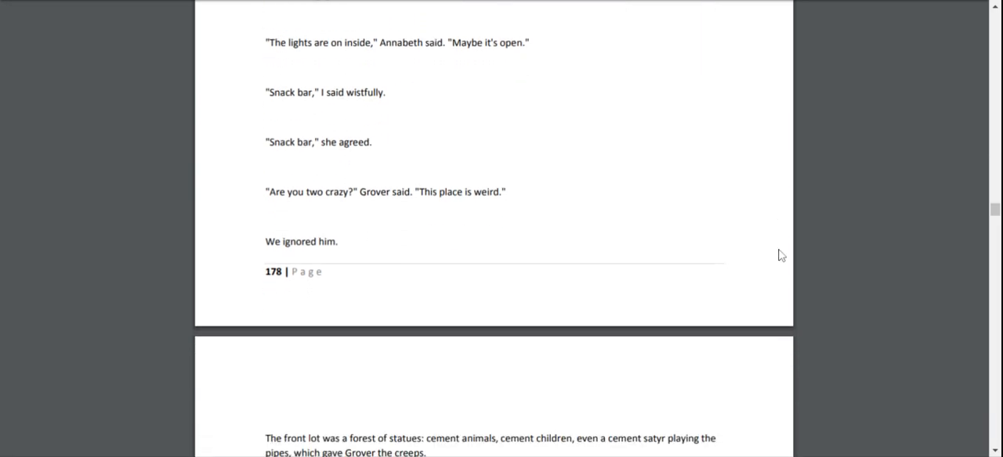
scroll("down", 3)
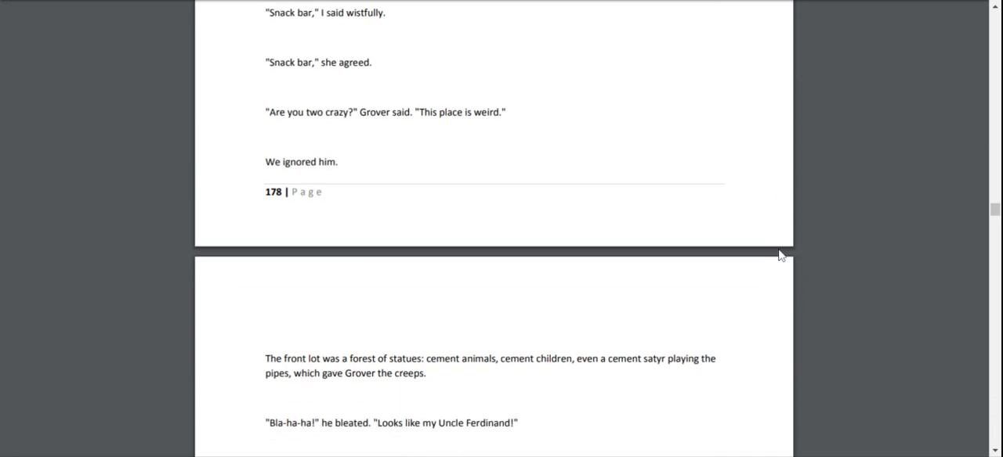
scroll("down", 3)
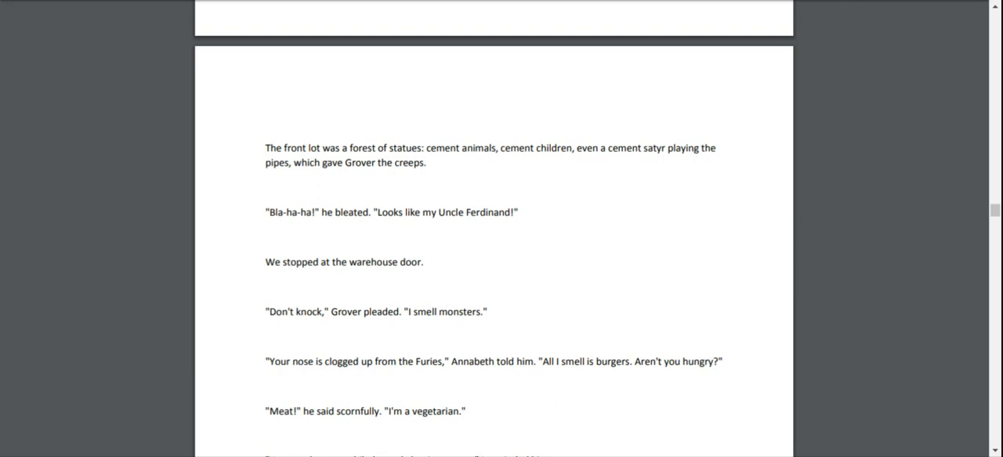
scroll("down", 3)
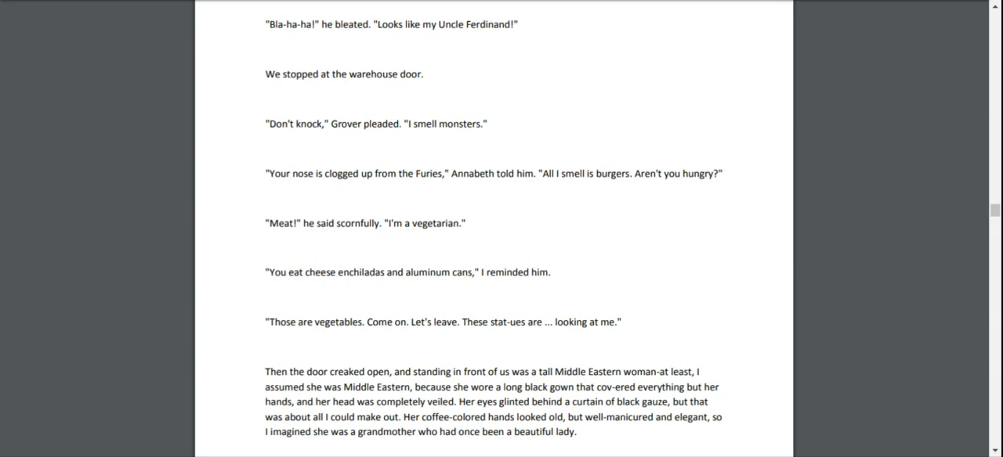
scroll("down", 3)
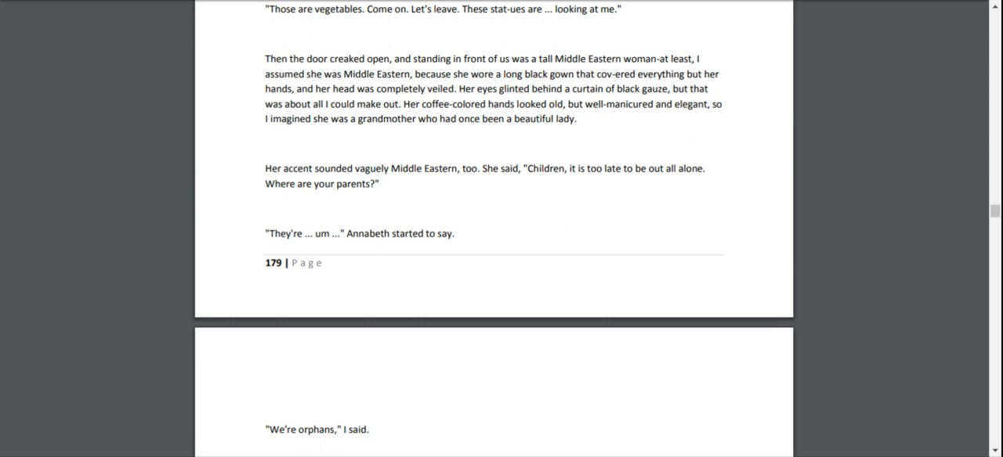
mouse_move(525, 268)
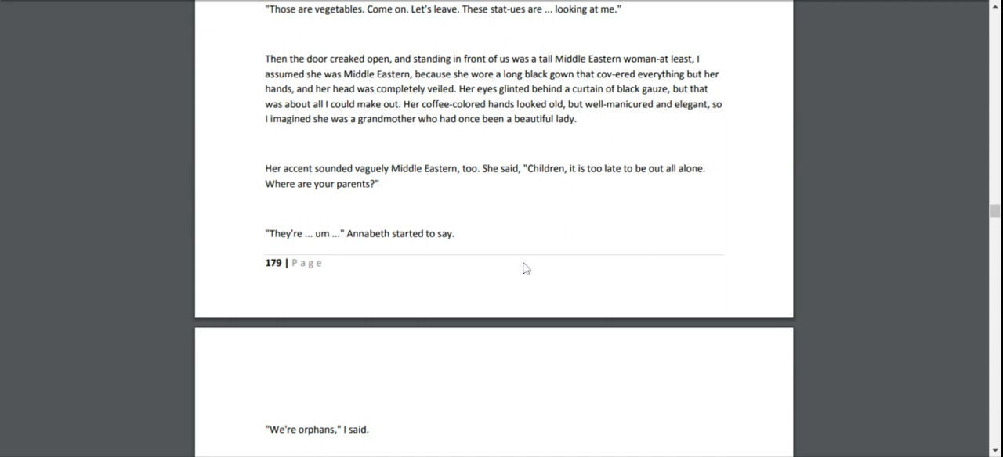
scroll("down", 3)
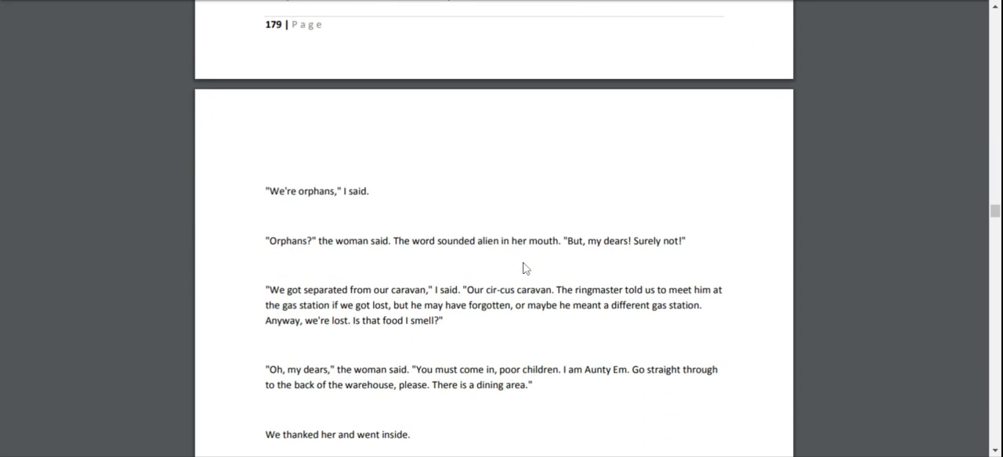
scroll("down", 3)
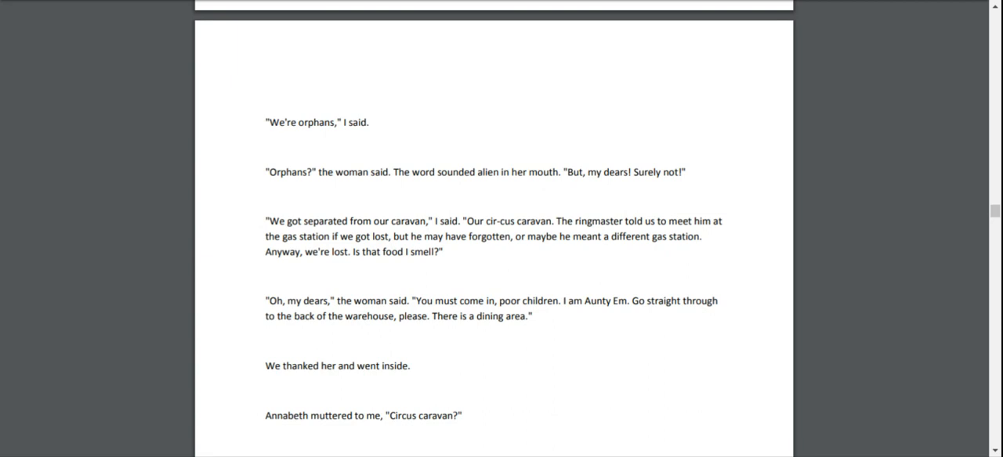
scroll("down", 3)
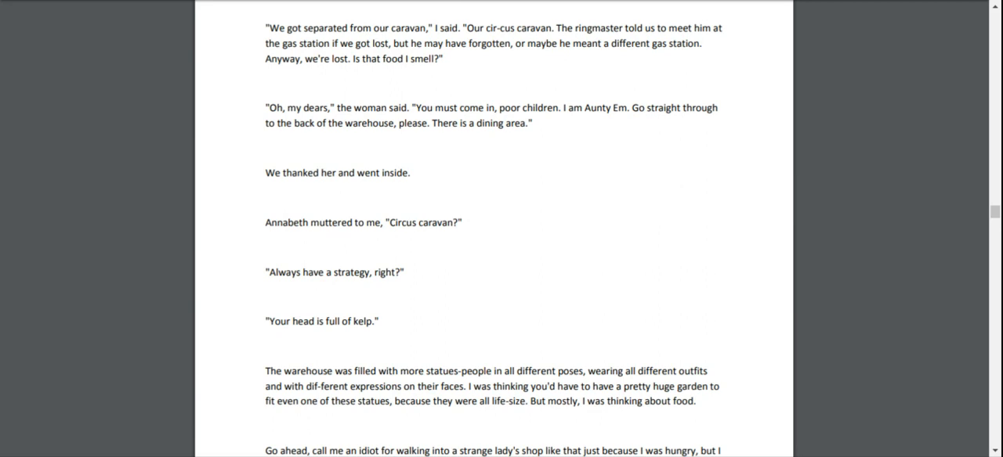
scroll("down", 3)
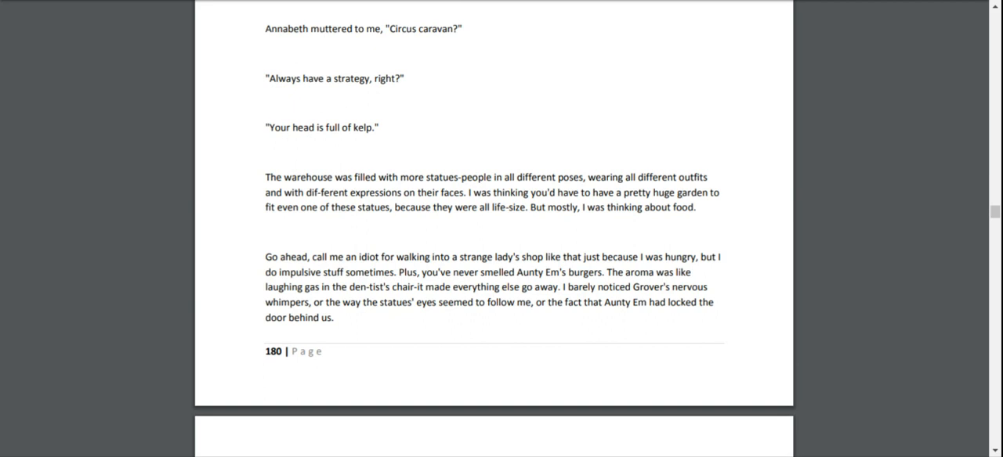
scroll("down", 3)
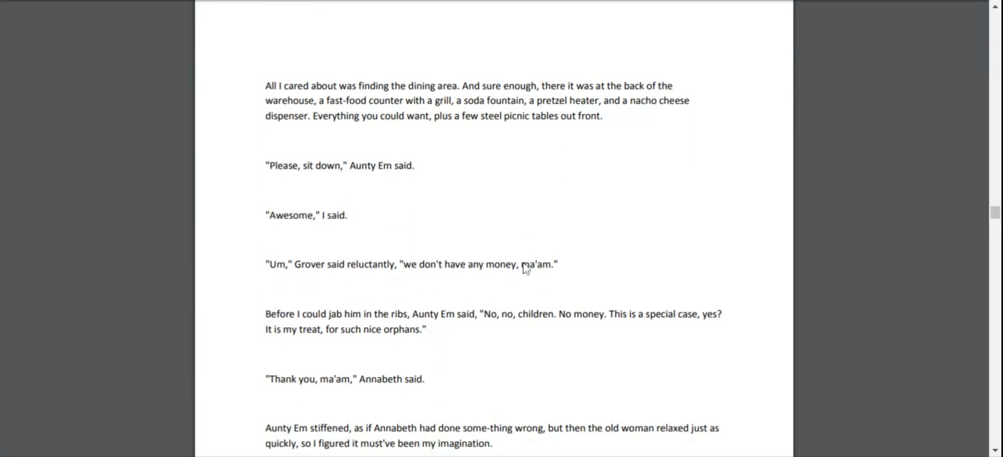
mouse_move(525, 268)
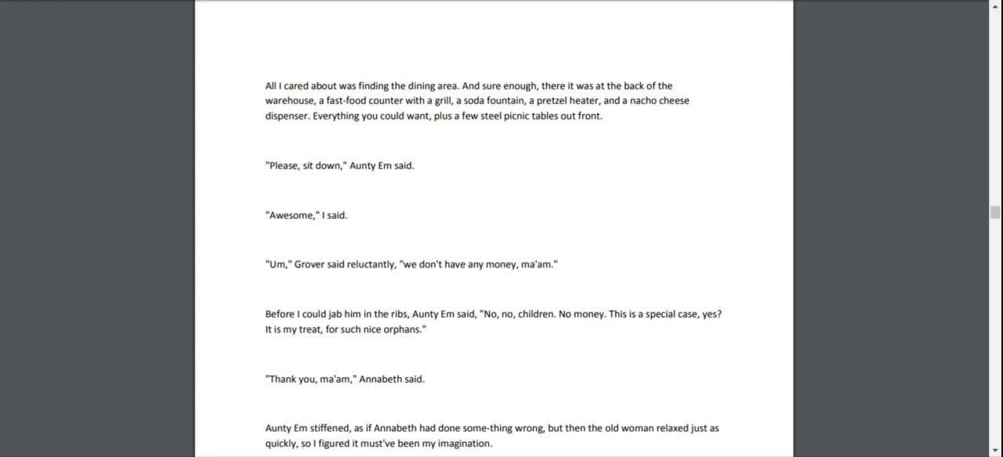
scroll("down", 3)
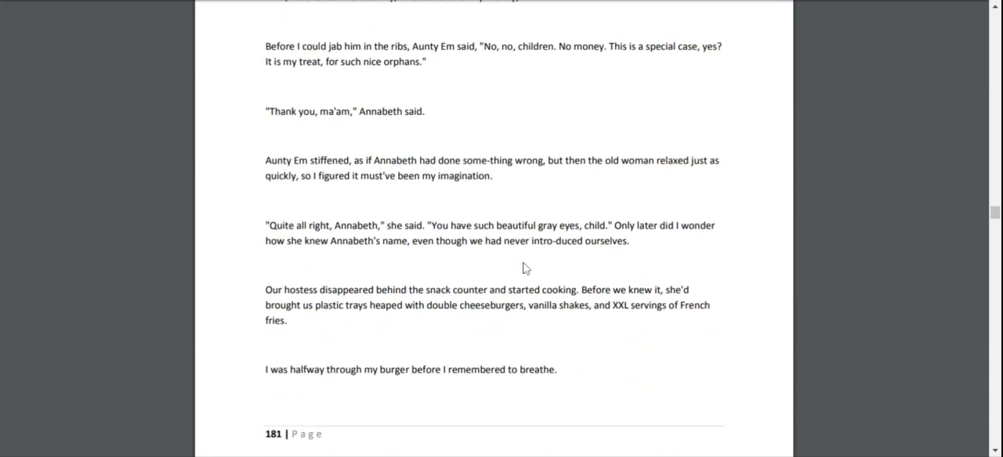
scroll("down", 3)
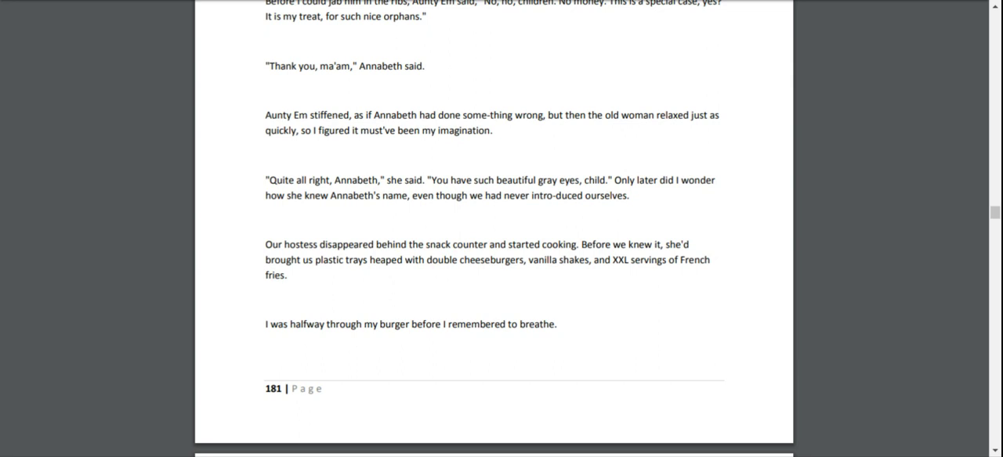
scroll("down", 3)
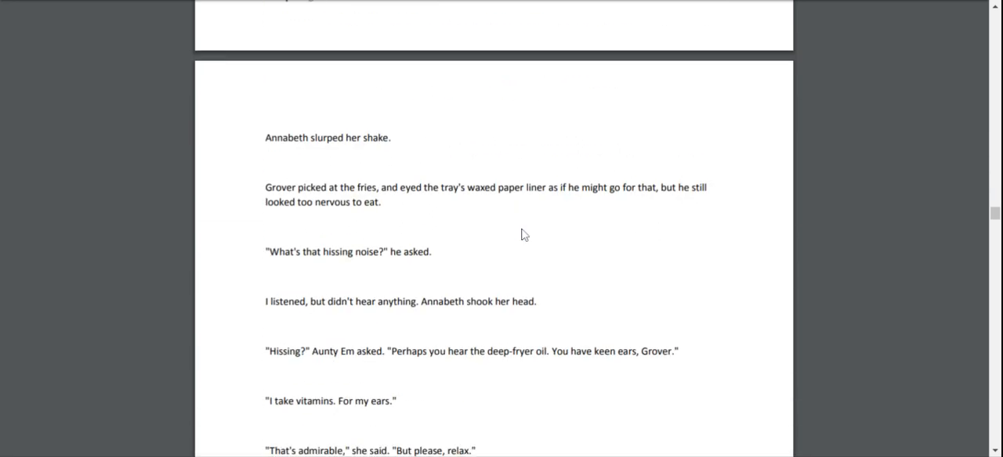
scroll("up", 3)
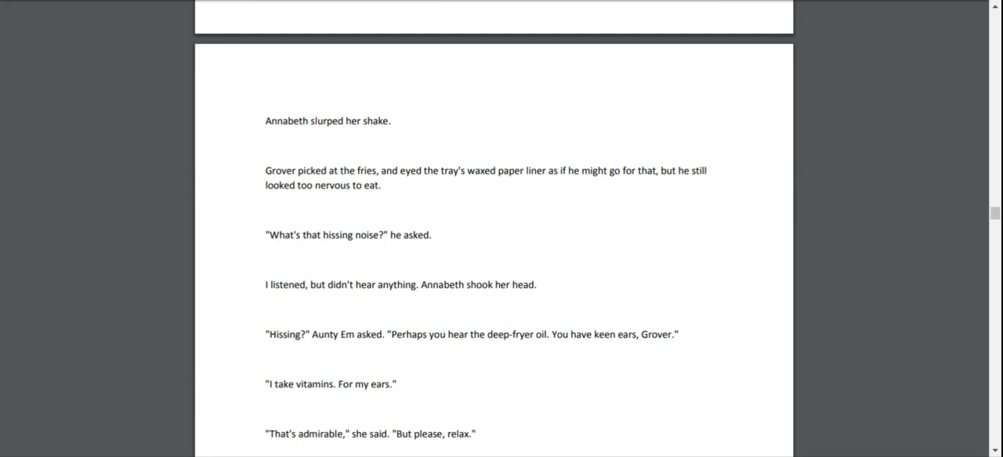
scroll("down", 3)
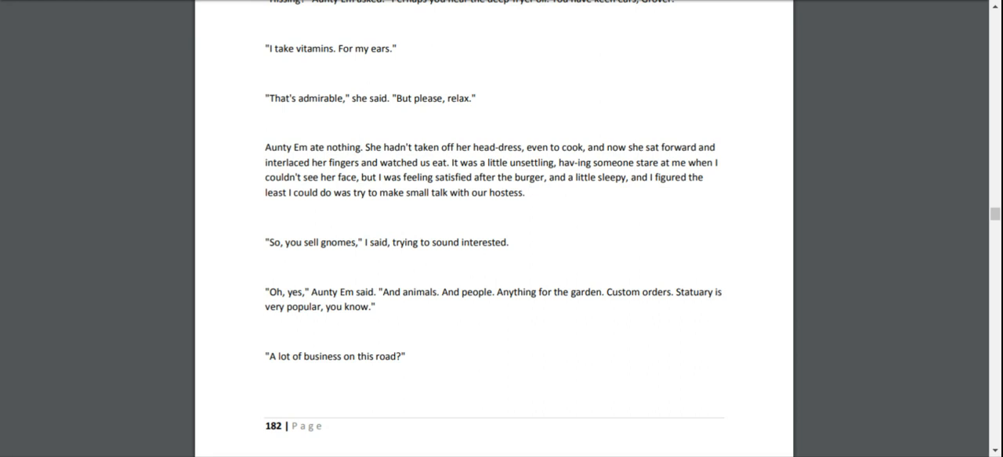
scroll("down", 3)
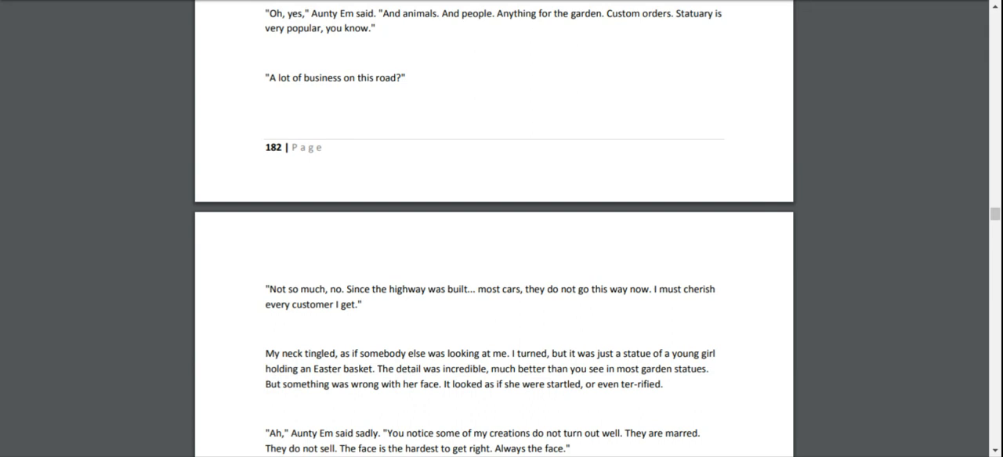
scroll("down", 3)
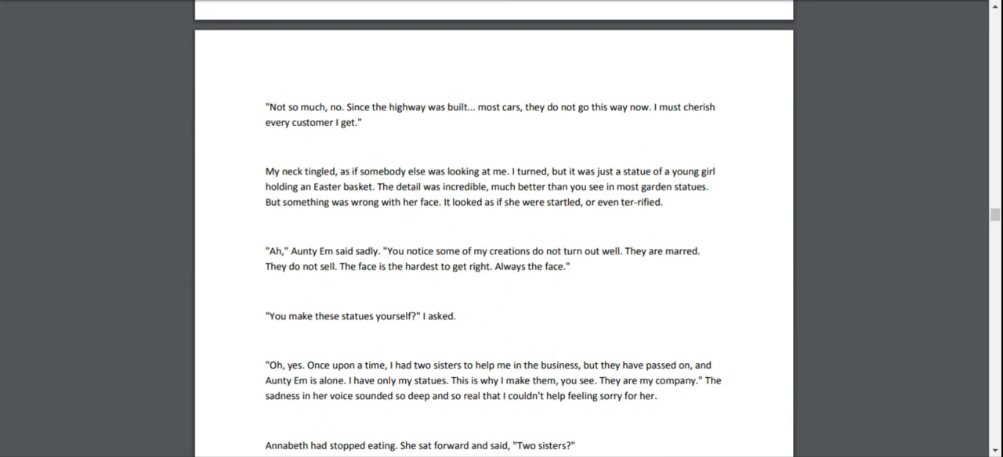
scroll("down", 3)
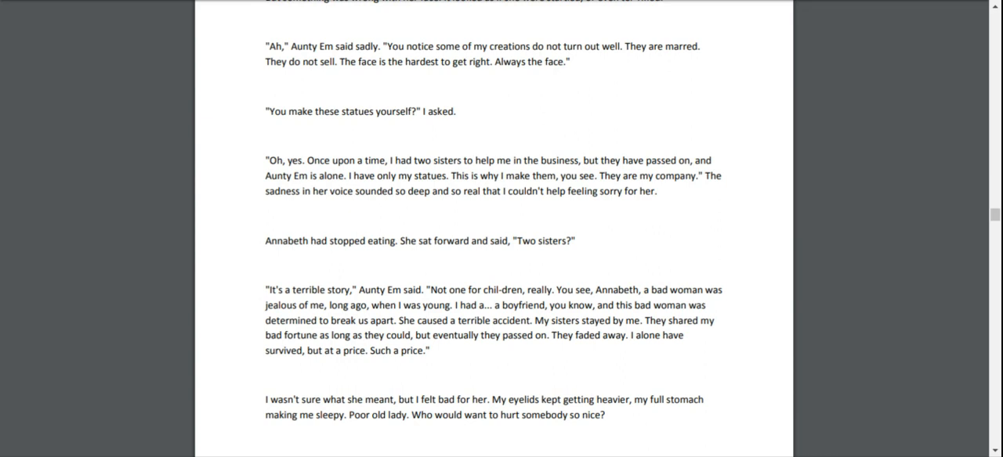
scroll("down", 3)
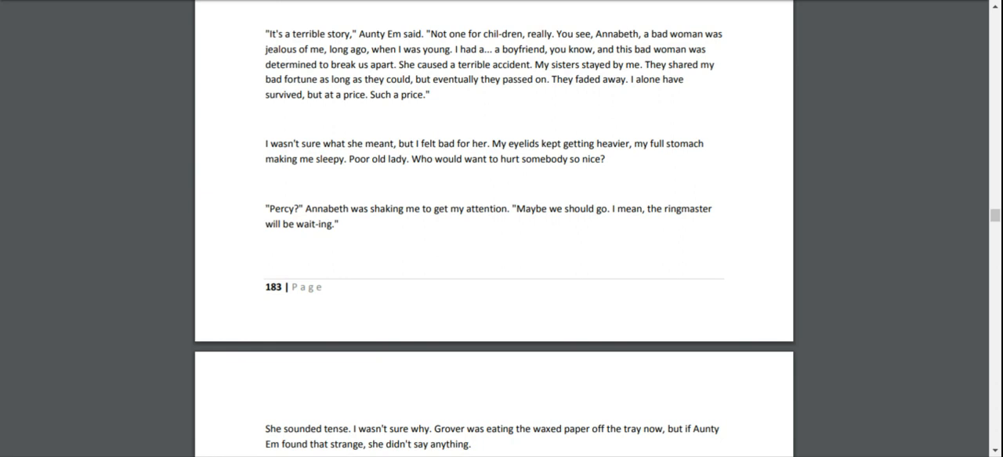
scroll("down", 3)
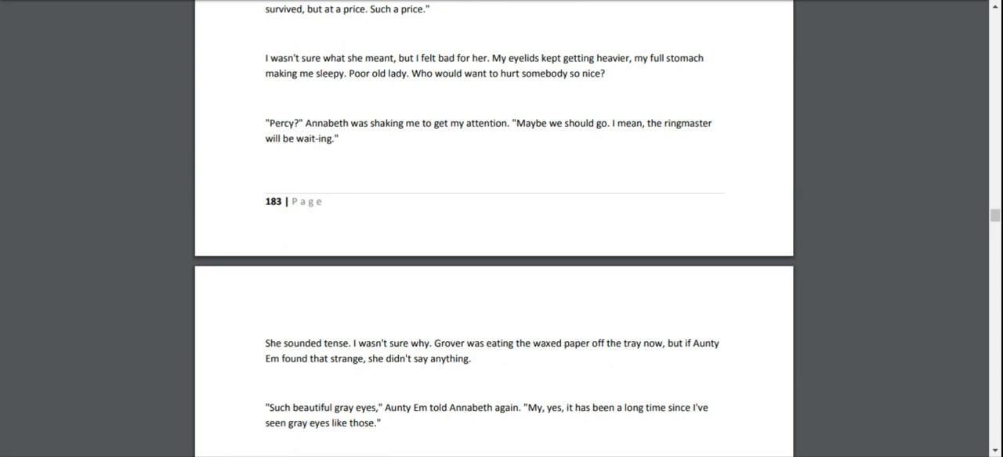
scroll("down", 3)
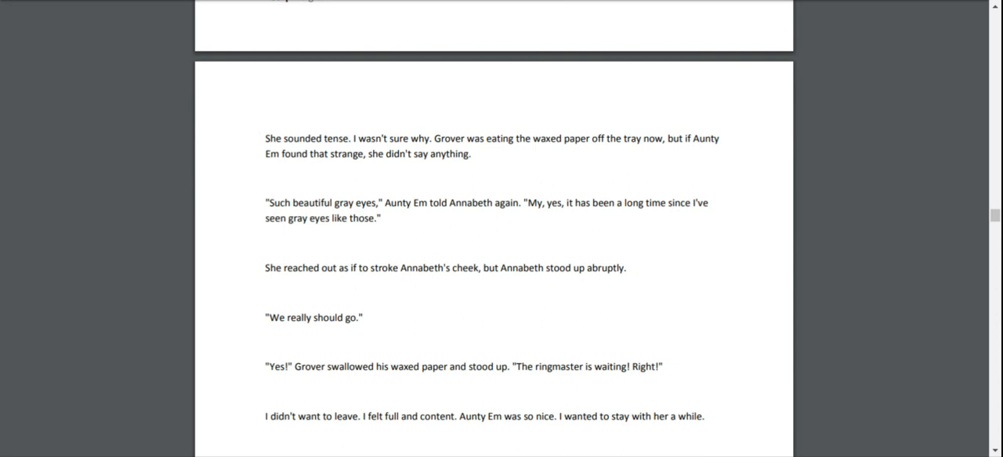
scroll("down", 3)
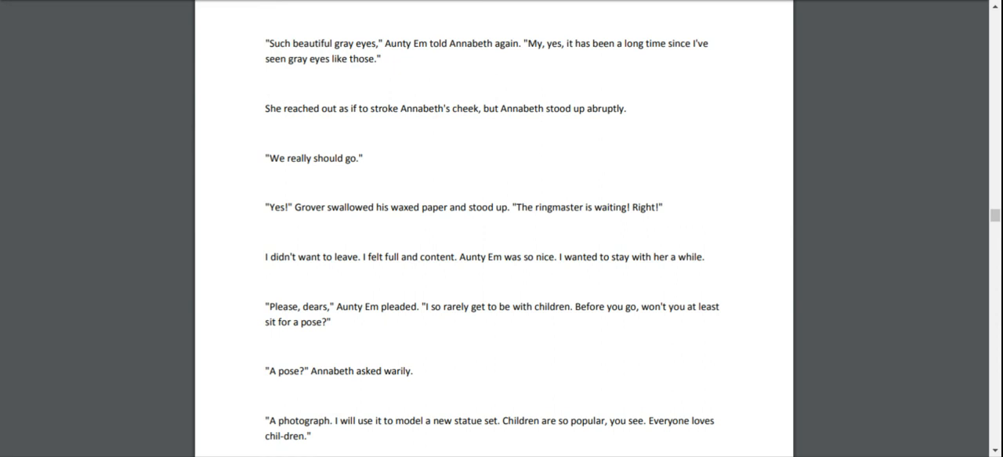
scroll("down", 3)
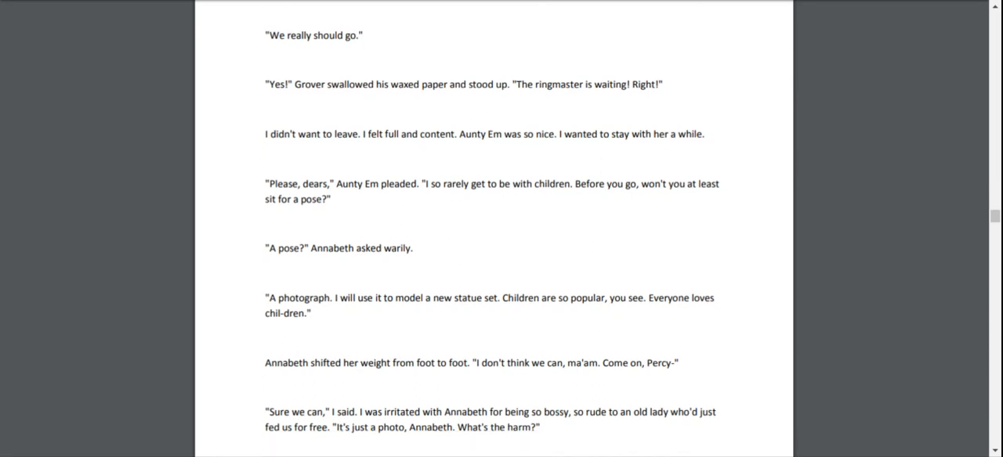
scroll("down", 3)
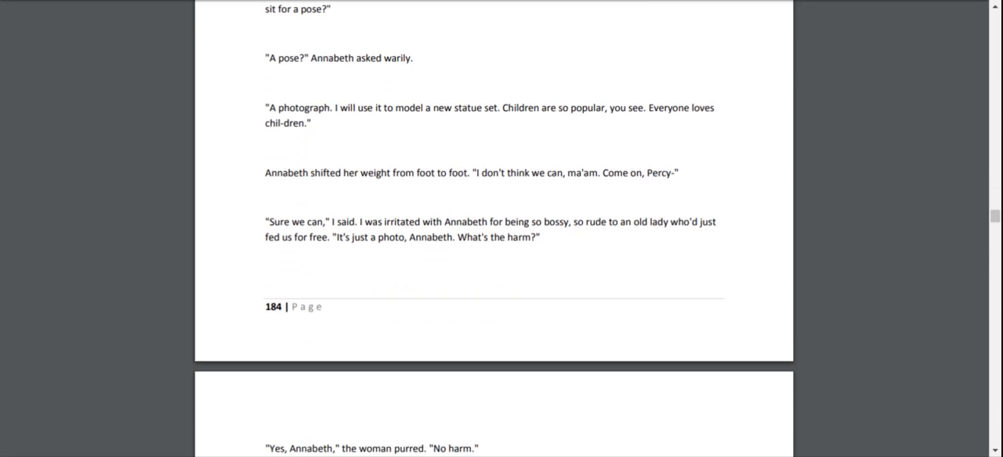
scroll("down", 3)
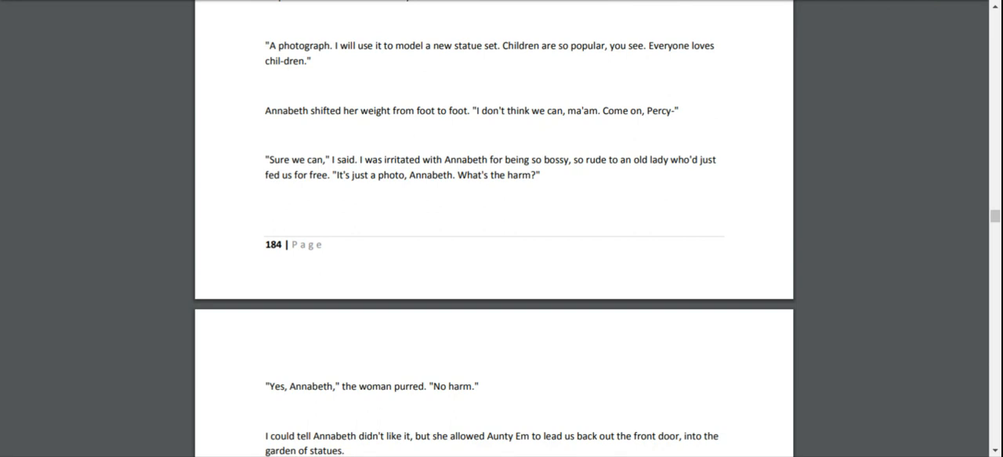
scroll("down", 3)
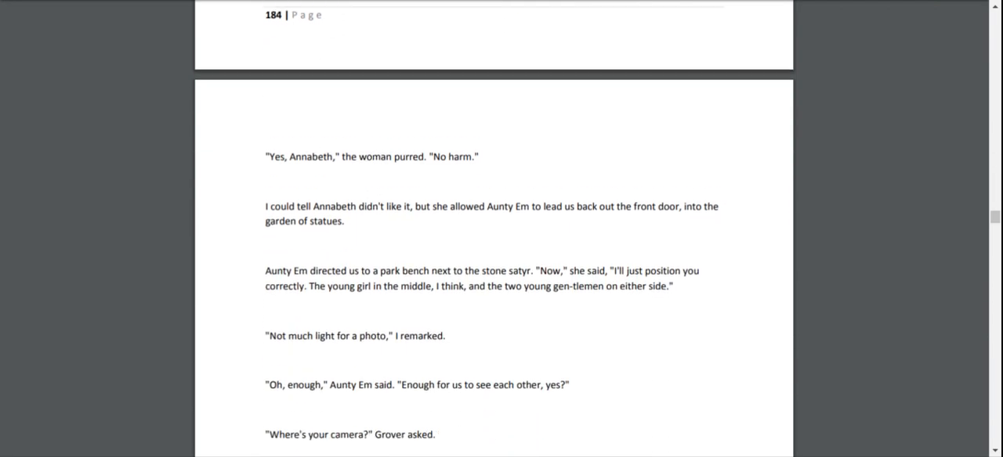
scroll("down", 3)
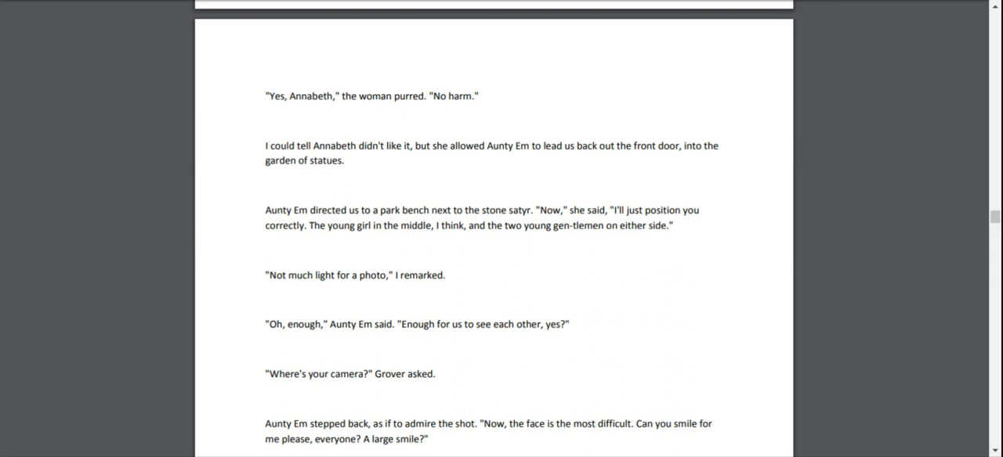
scroll("down", 3)
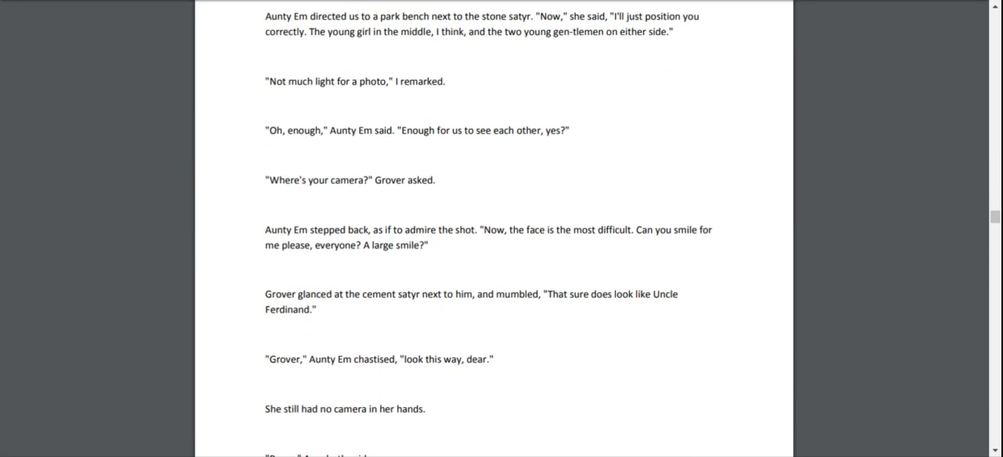
scroll("down", 3)
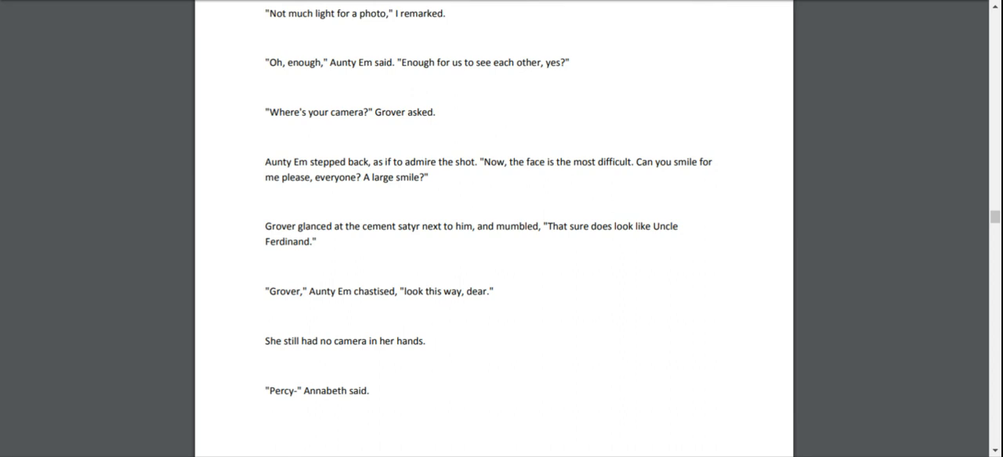
scroll("down", 3)
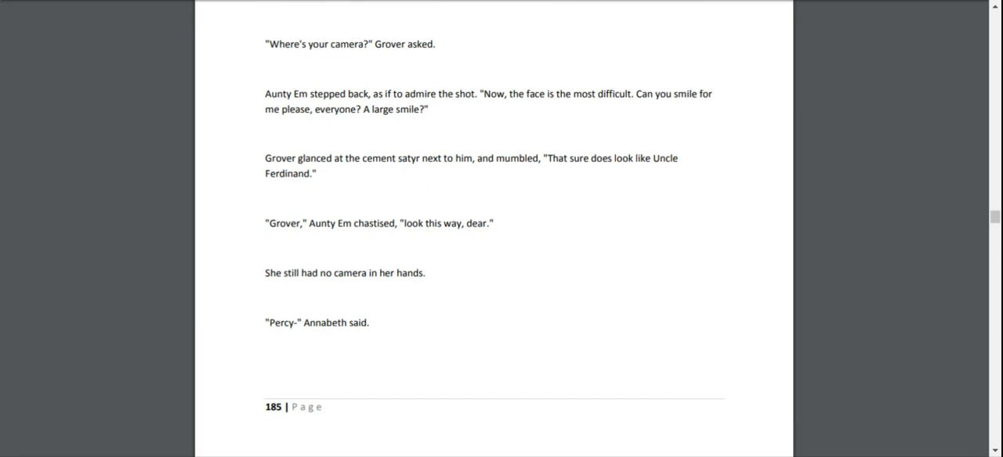
scroll("down", 3)
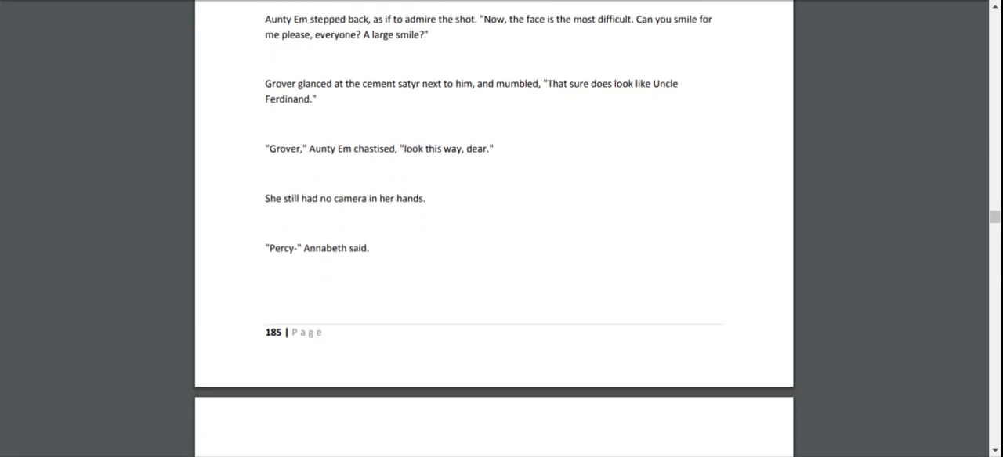
scroll("down", 3)
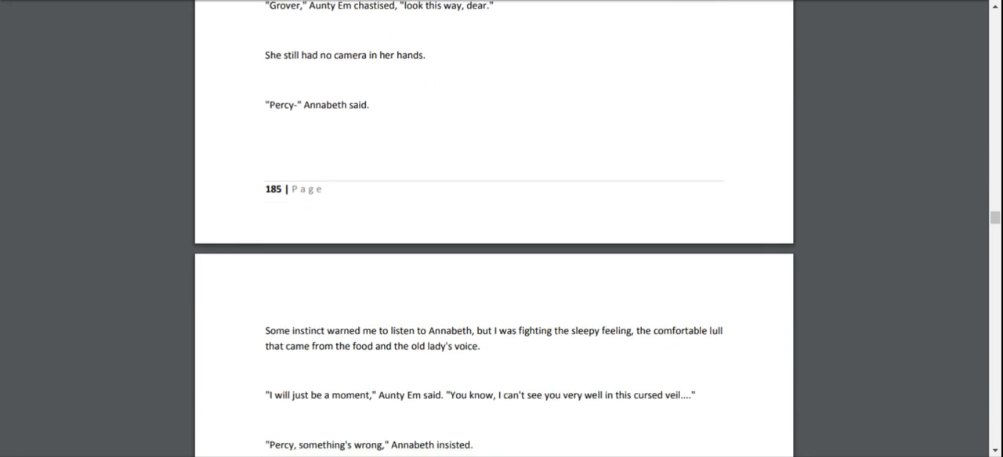
scroll("down", 3)
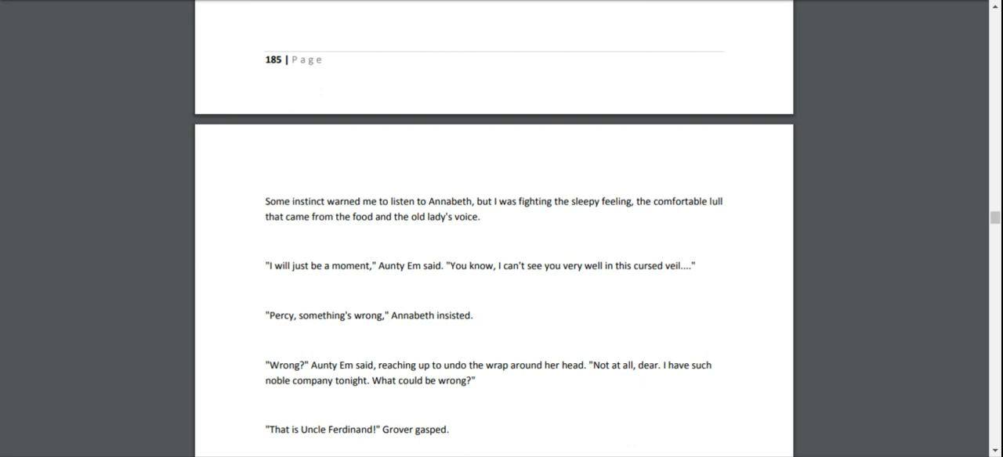
scroll("down", 3)
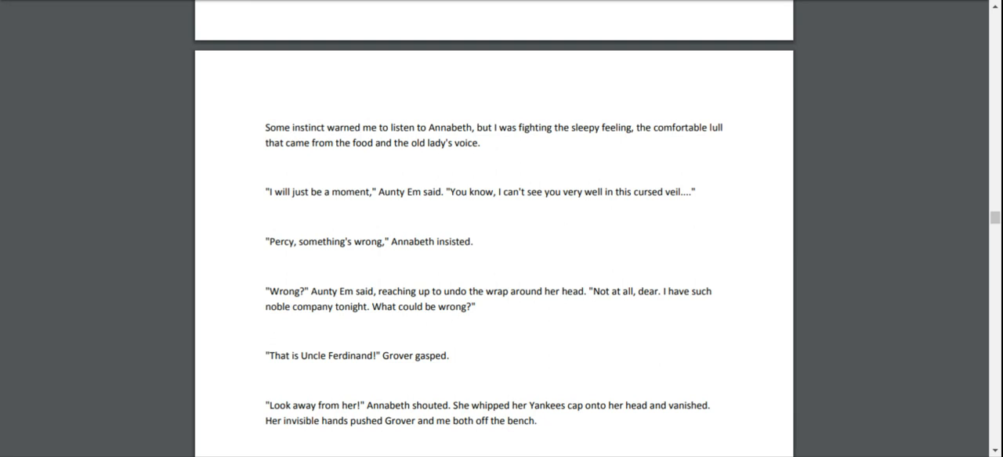
scroll("down", 3)
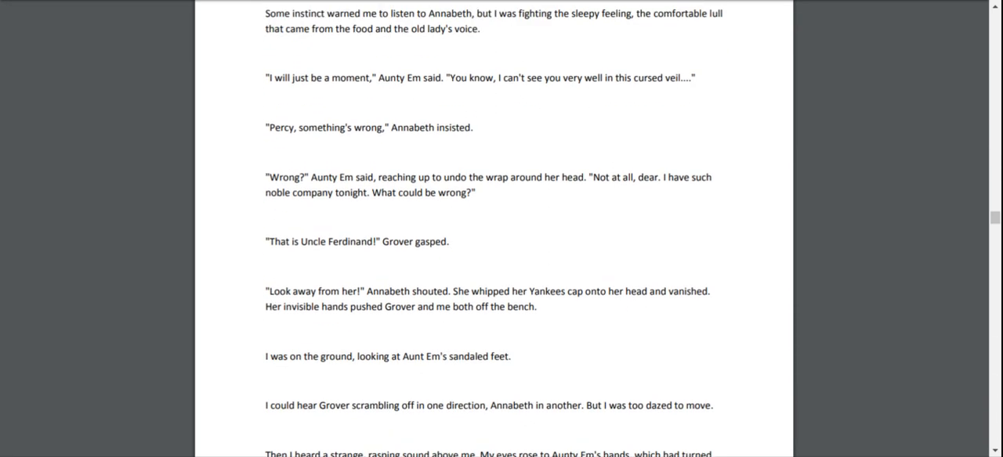
scroll("down", 3)
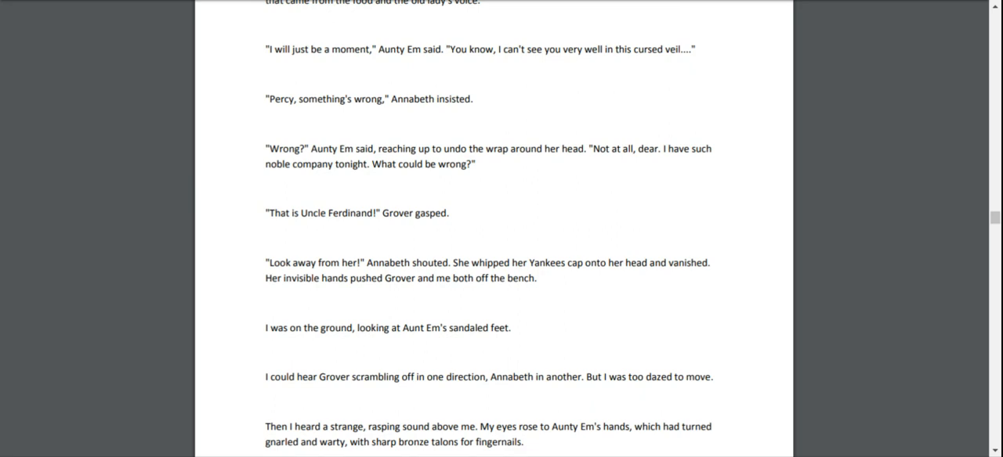
scroll("down", 3)
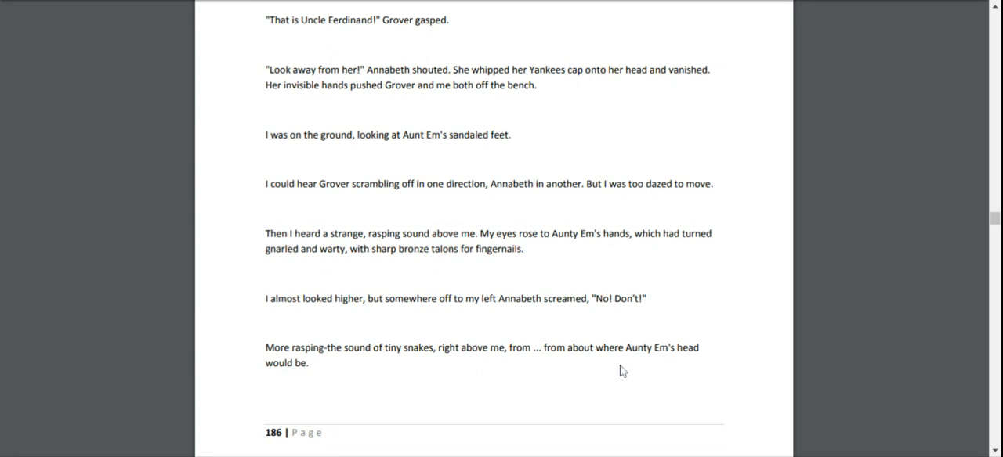
scroll("down", 3)
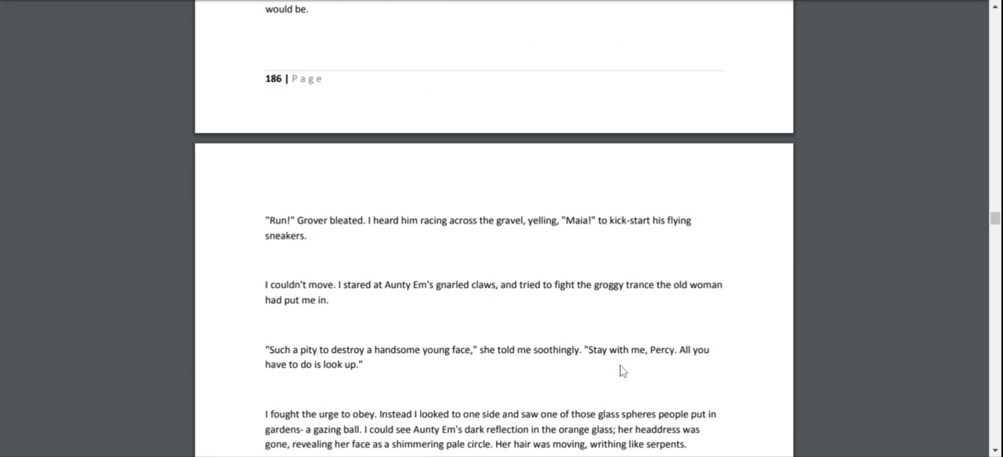
scroll("down", 3)
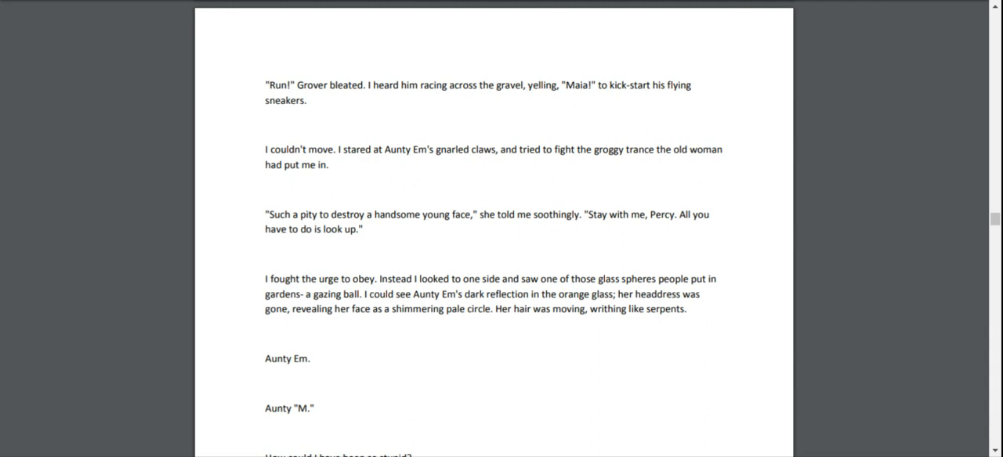
scroll("down", 3)
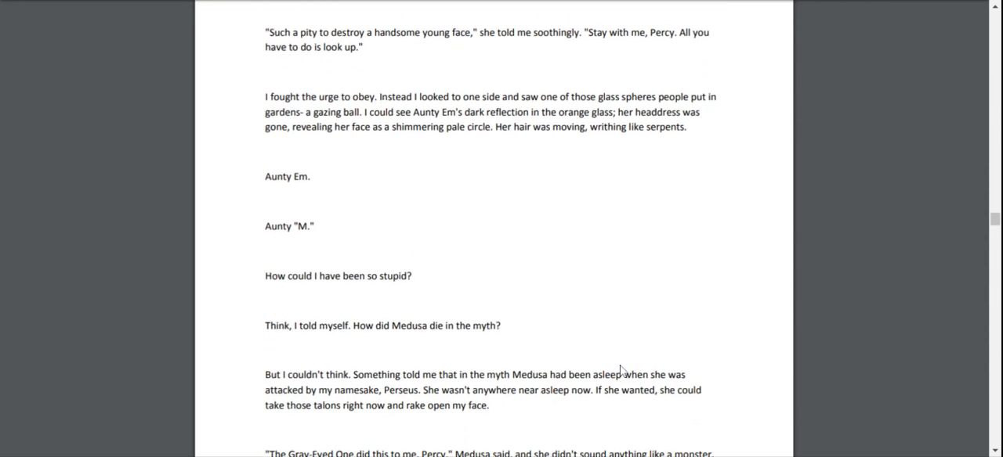
scroll("down", 3)
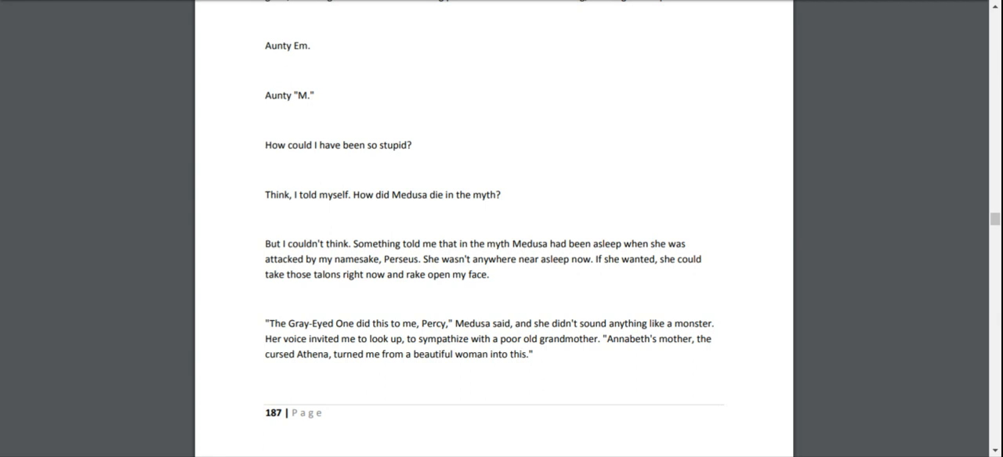
scroll("down", 3)
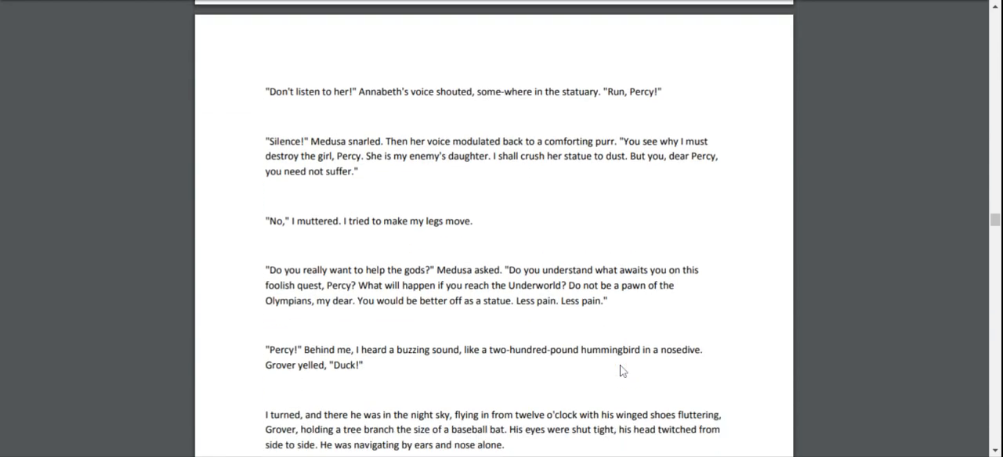
scroll("up", 3)
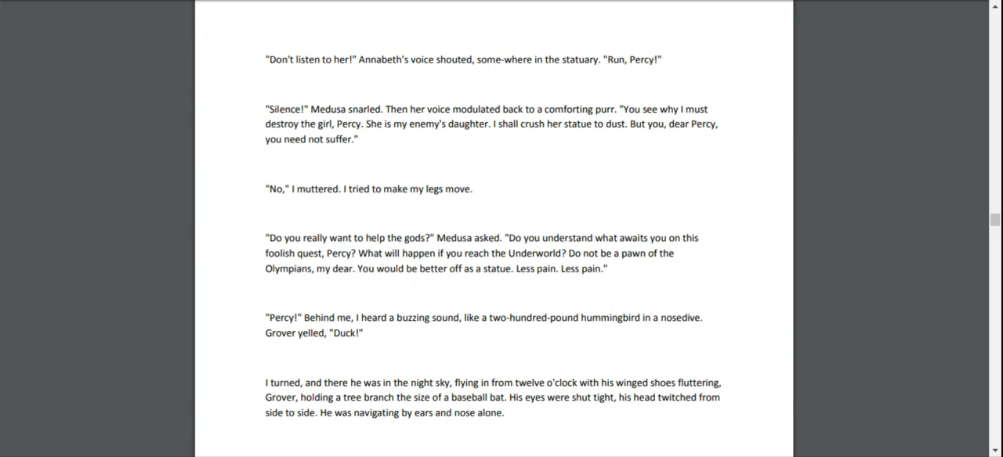
scroll("down", 3)
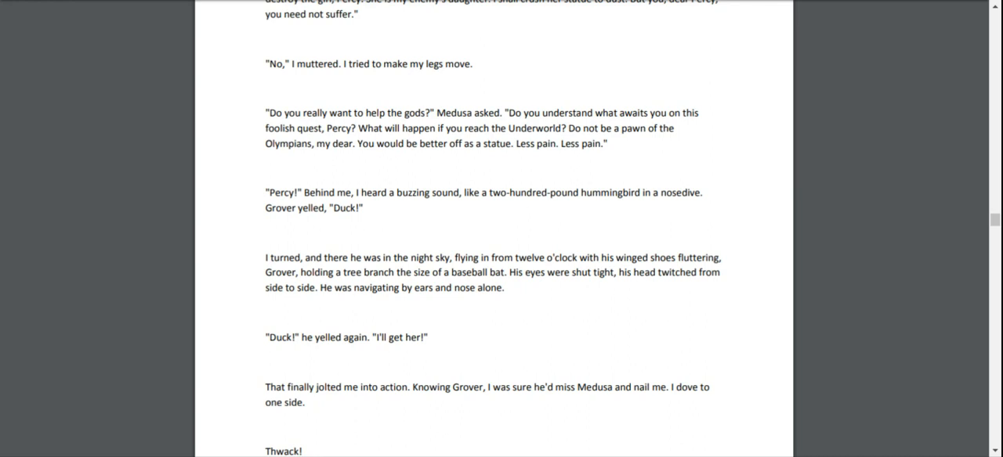
scroll("down", 3)
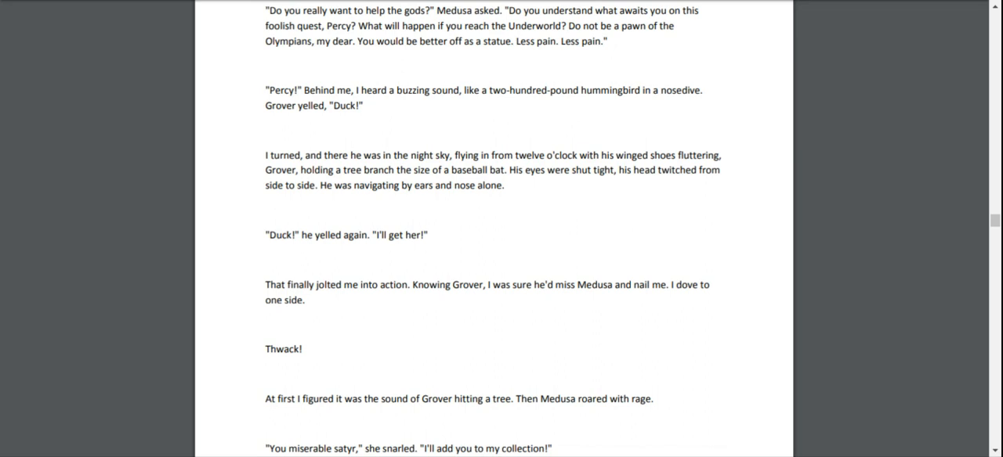
scroll("down", 3)
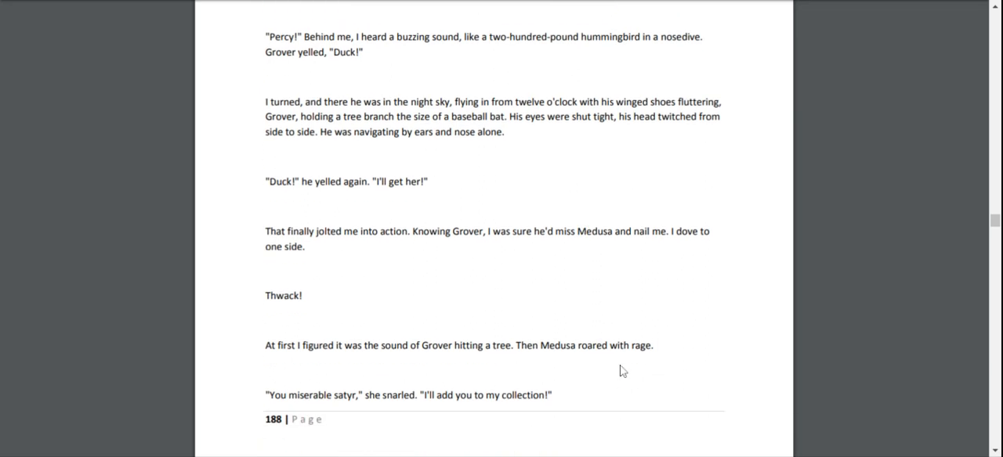
scroll("down", 3)
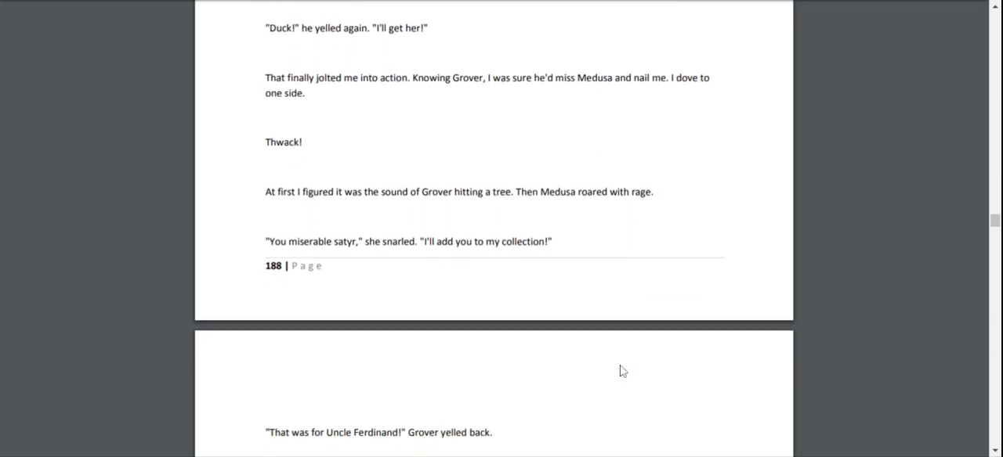
scroll("up", 3)
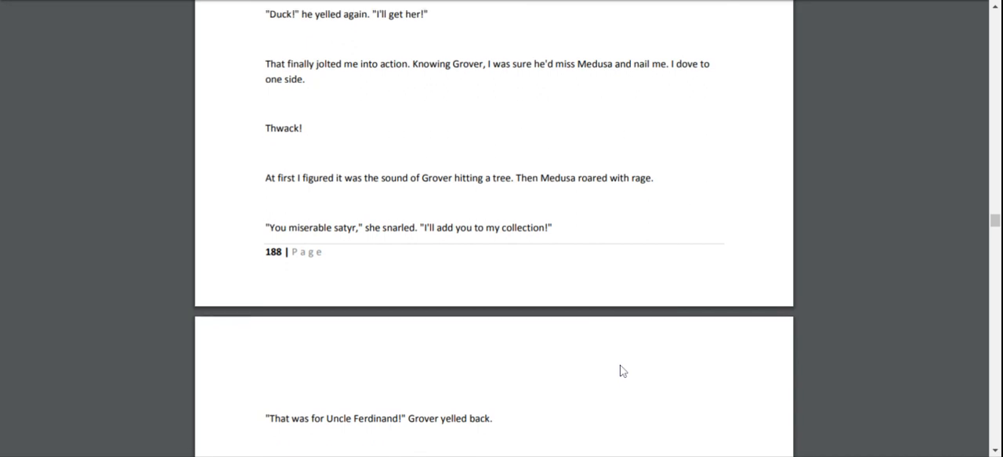
scroll("down", 3)
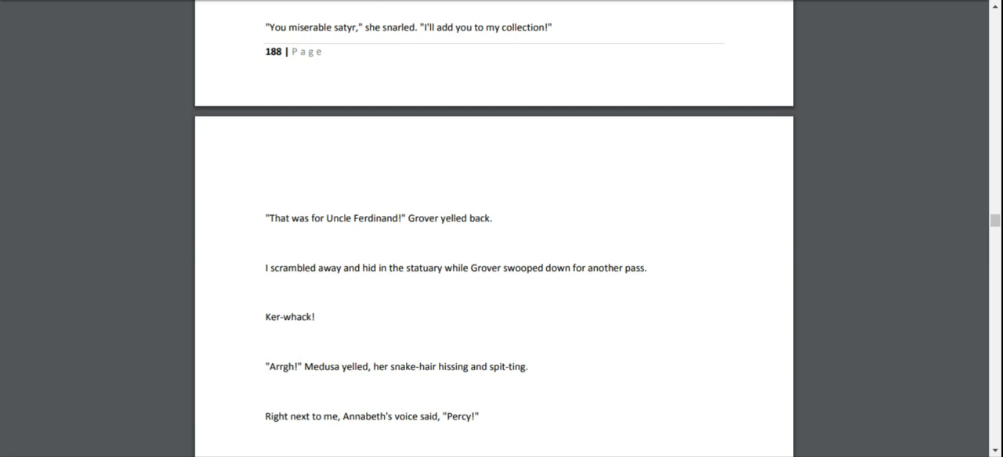
scroll("down", 3)
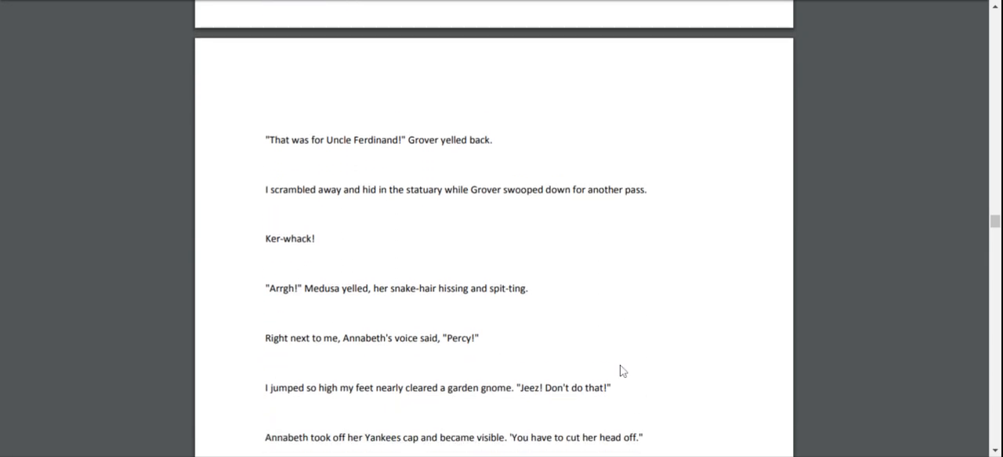
scroll("up", 3)
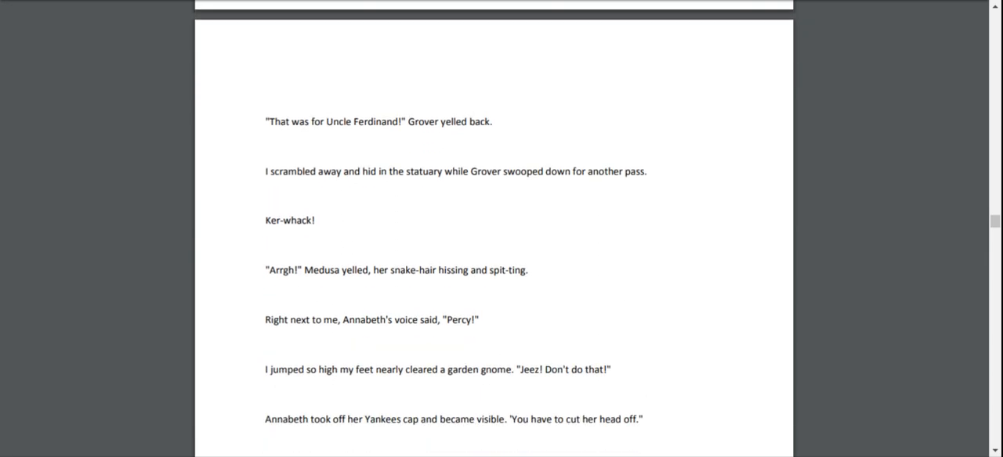
scroll("down", 3)
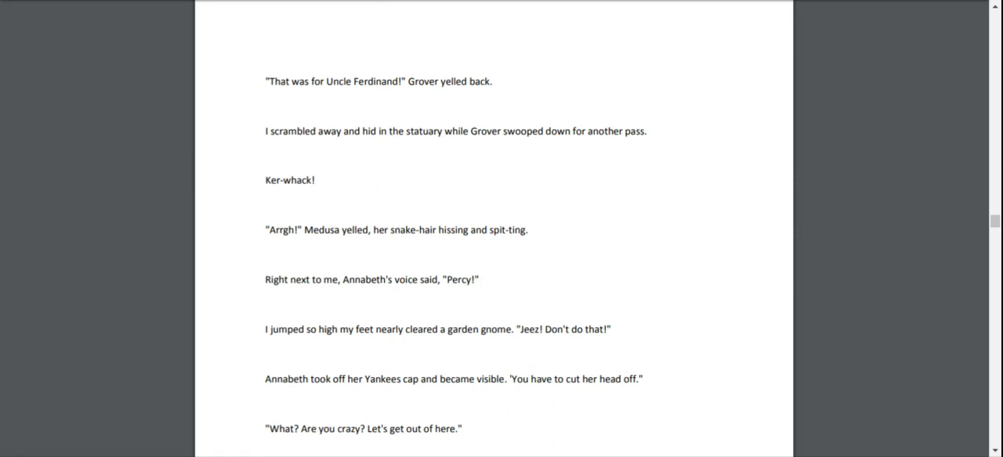
scroll("down", 3)
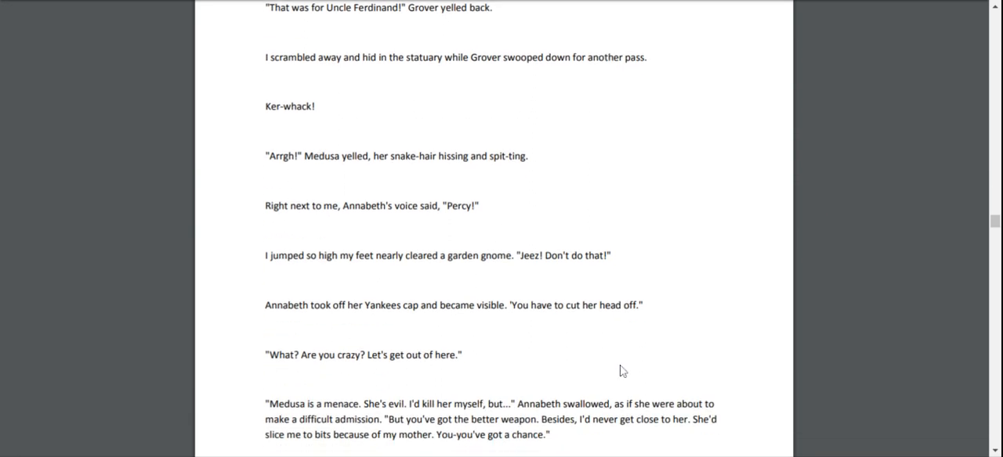
mouse_move(760, 348)
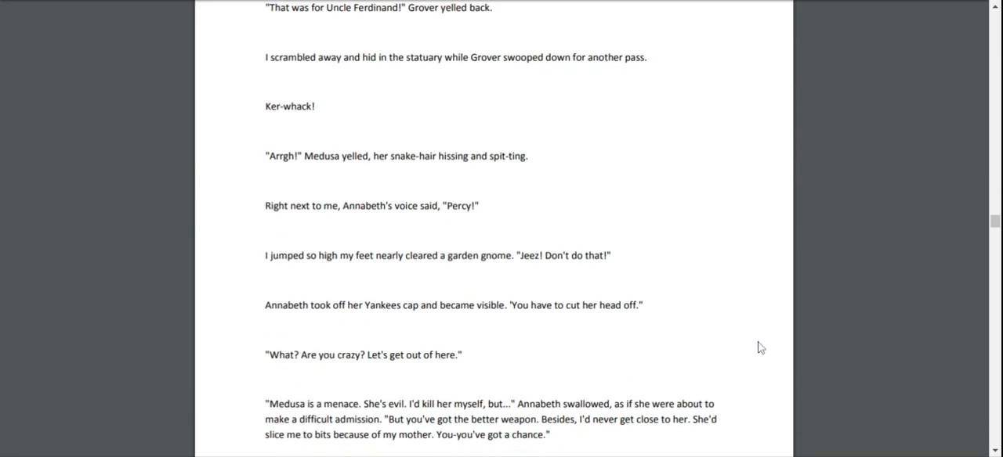
scroll("down", 3)
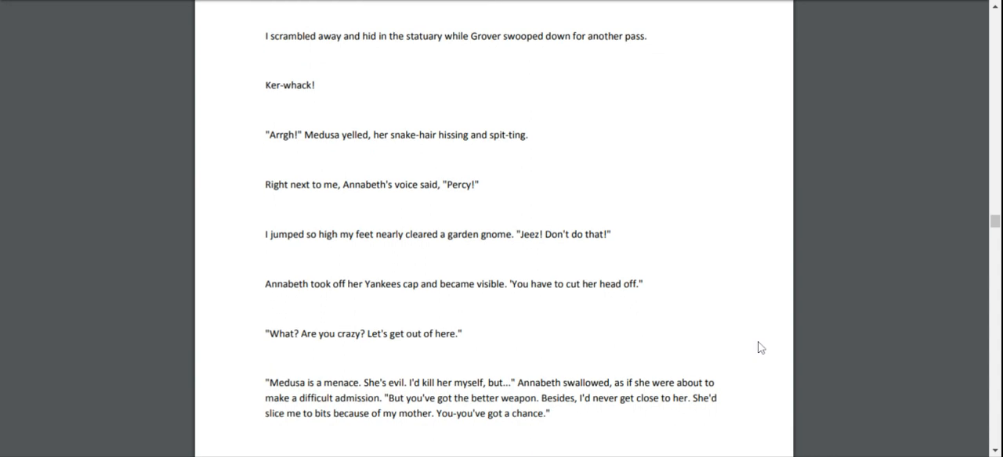
scroll("down", 3)
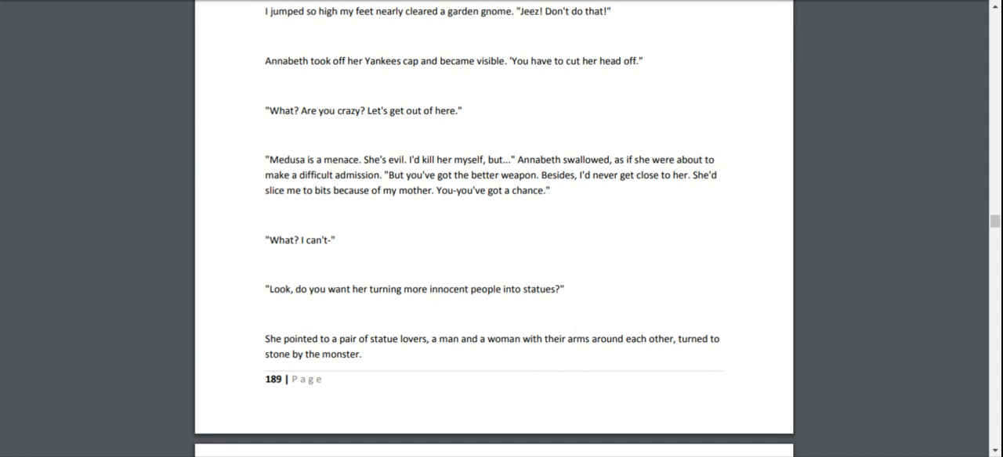
scroll("down", 3)
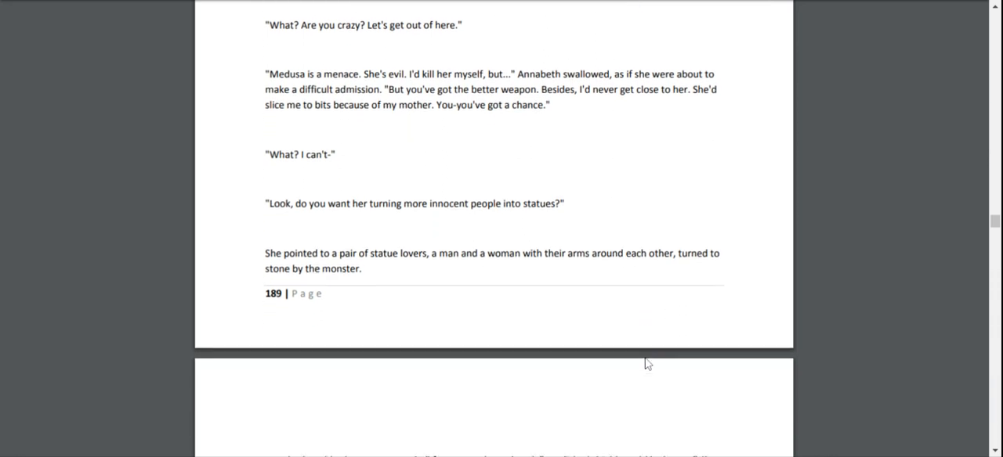
scroll("down", 3)
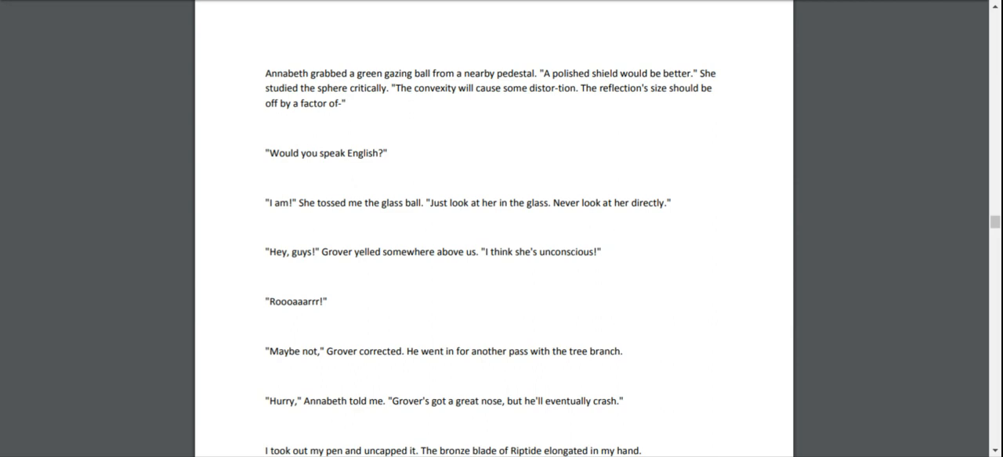
scroll("down", 3)
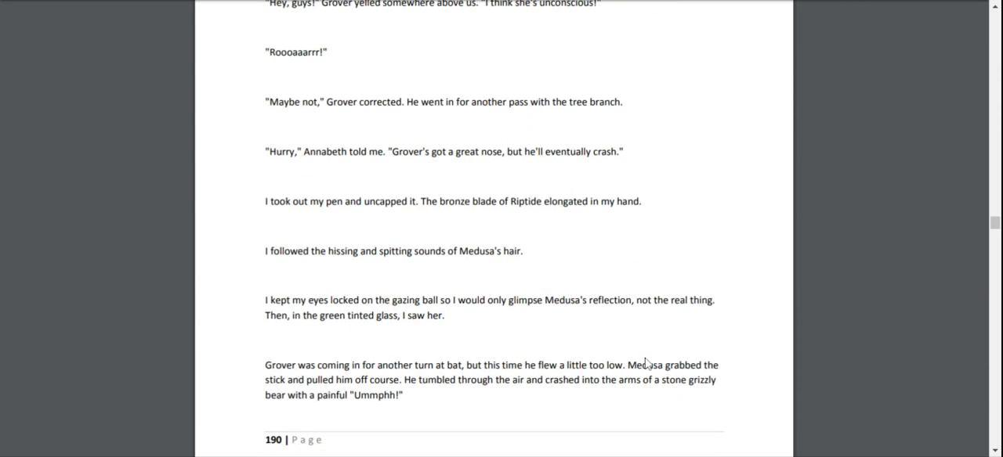
scroll("down", 3)
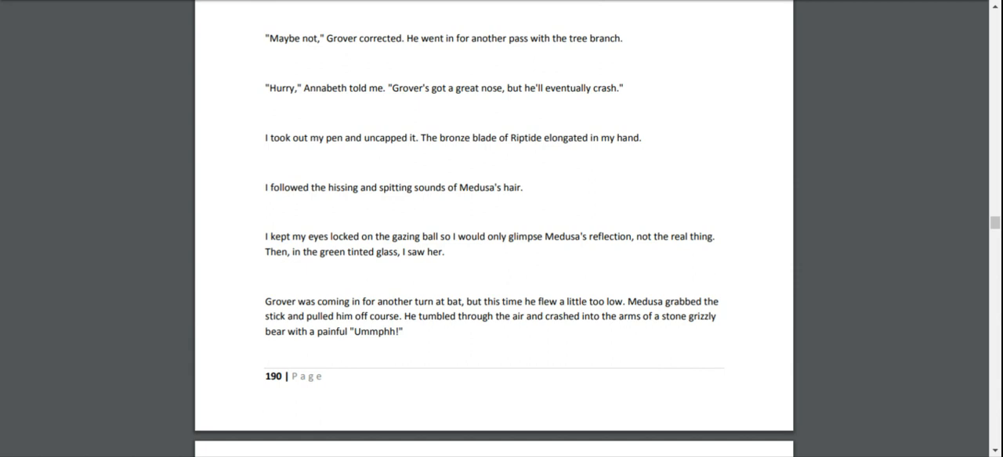
scroll("down", 3)
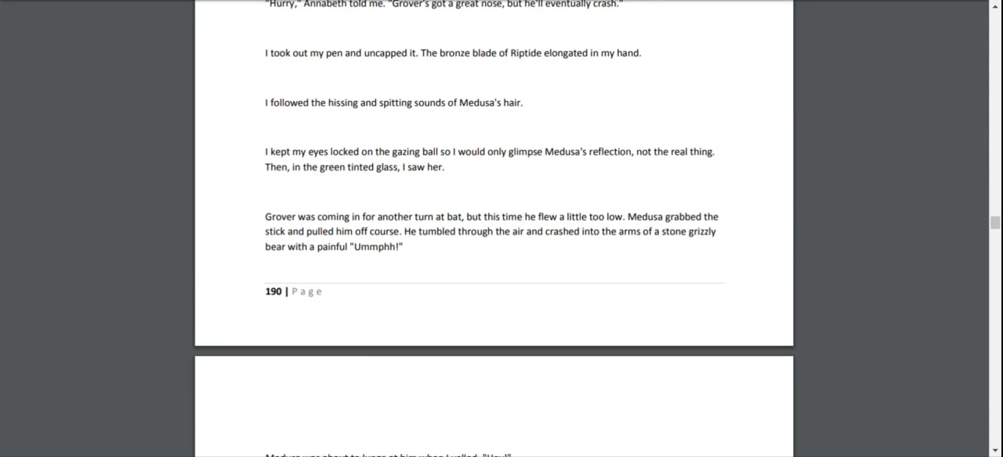
scroll("down", 3)
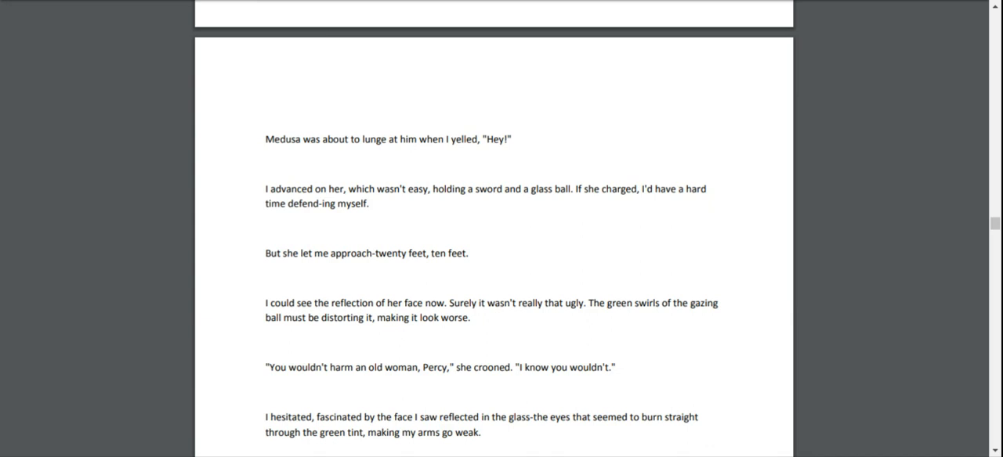
scroll("down", 3)
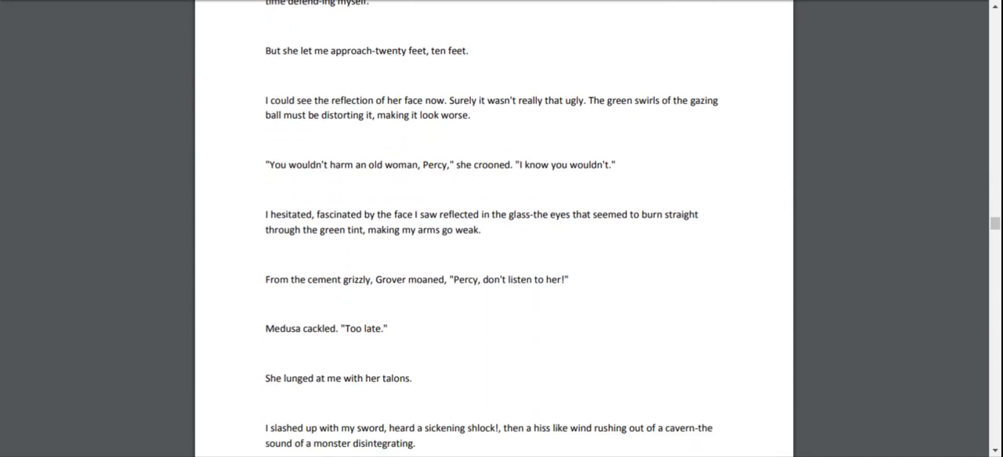
scroll("down", 3)
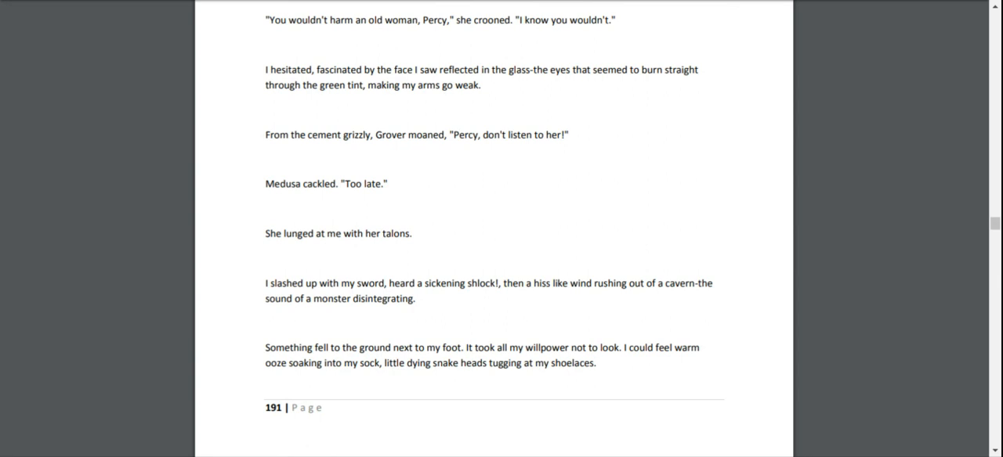
scroll("down", 3)
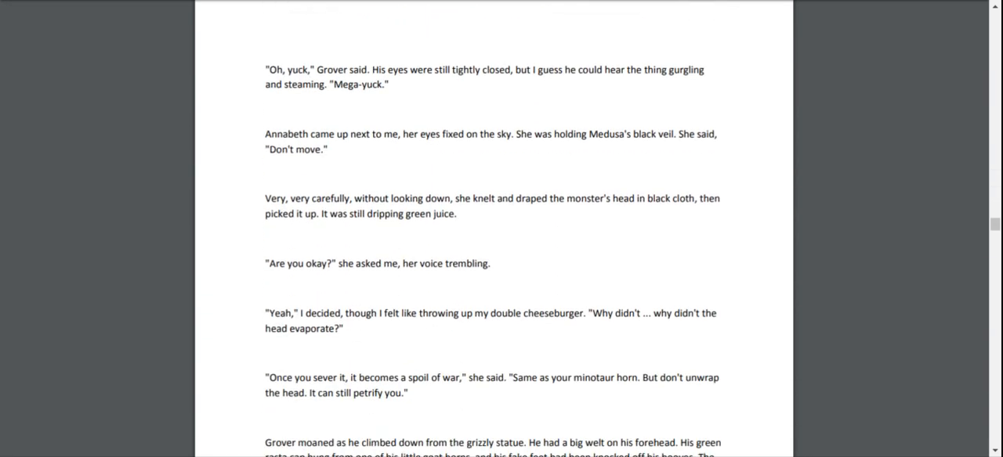
scroll("up", 3)
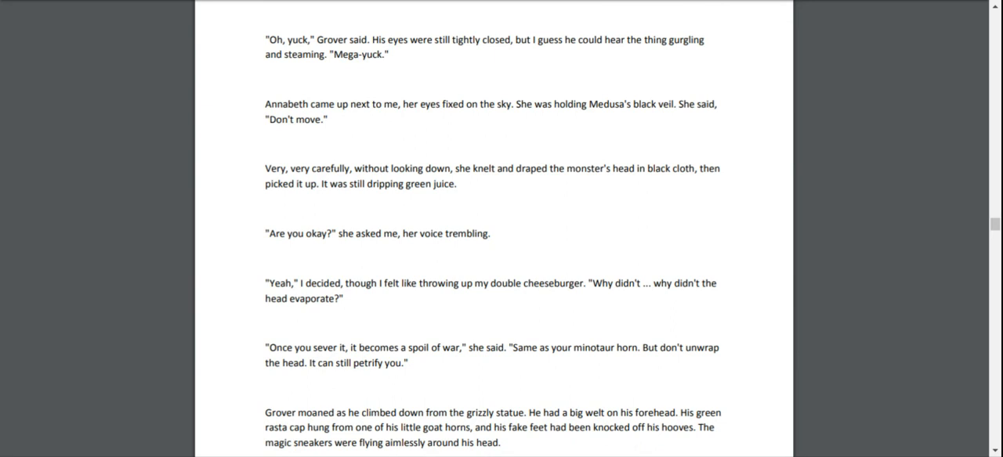
scroll("down", 3)
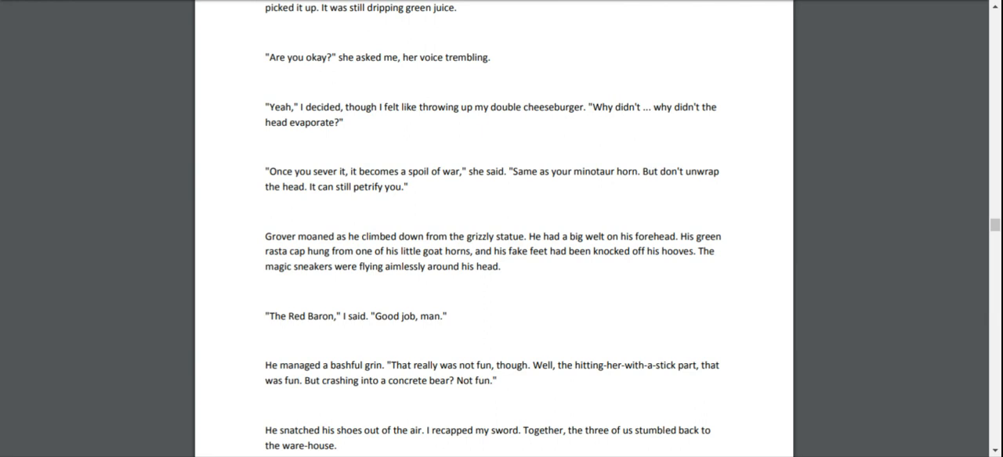
scroll("down", 3)
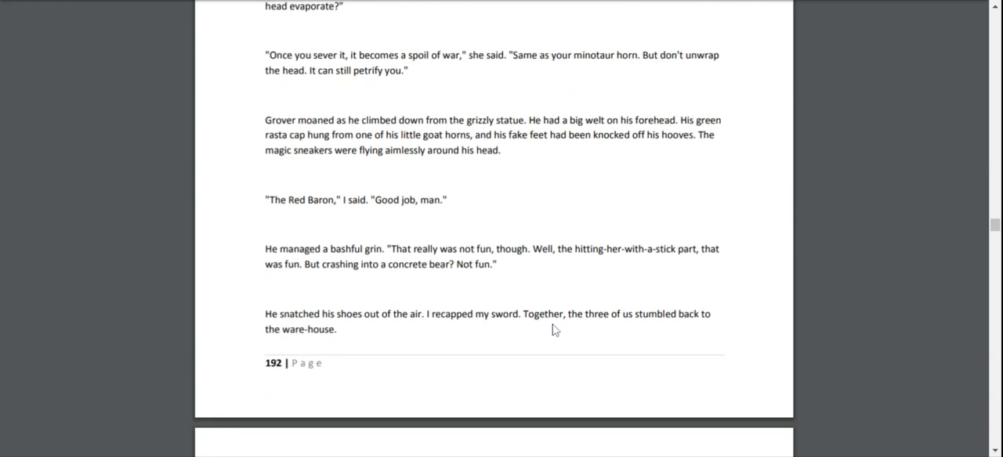
scroll("down", 3)
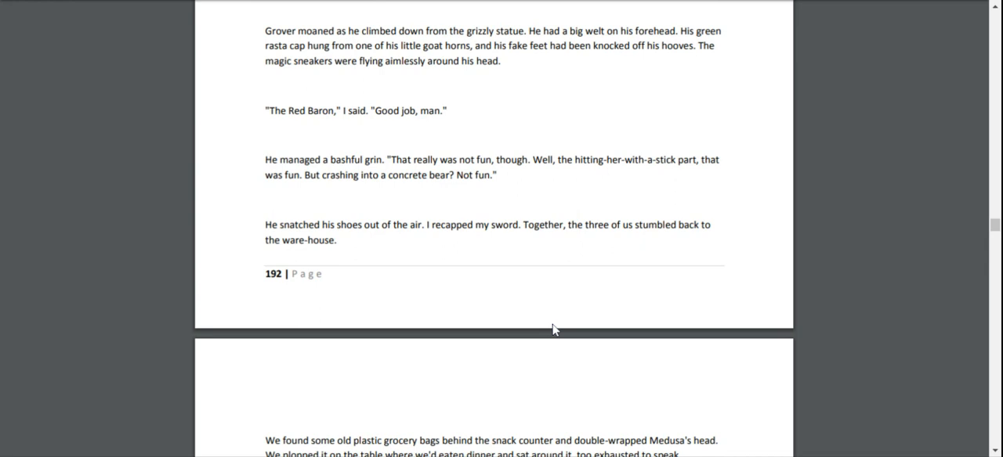
mouse_move(554, 330)
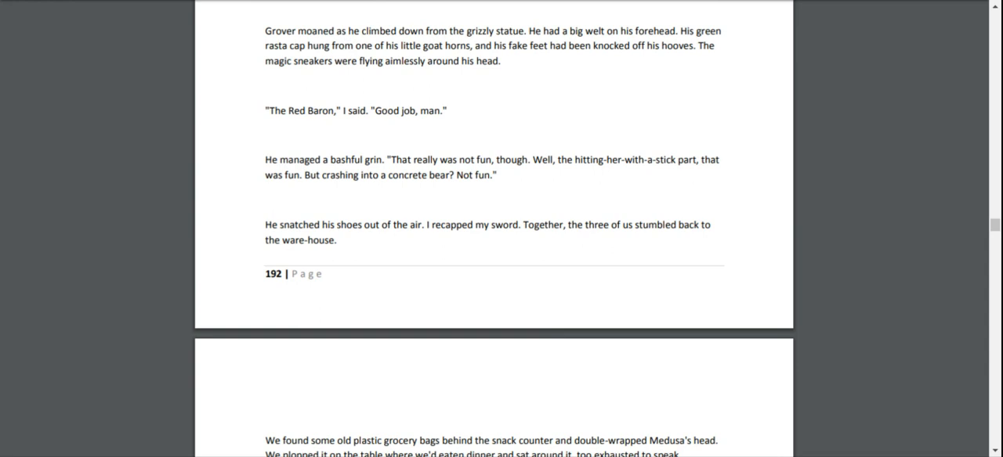
mouse_move(555, 331)
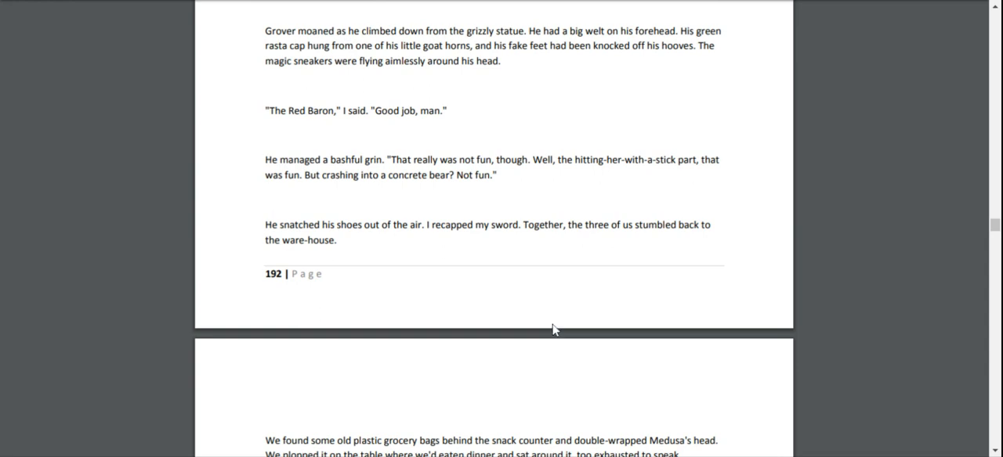
scroll("down", 3)
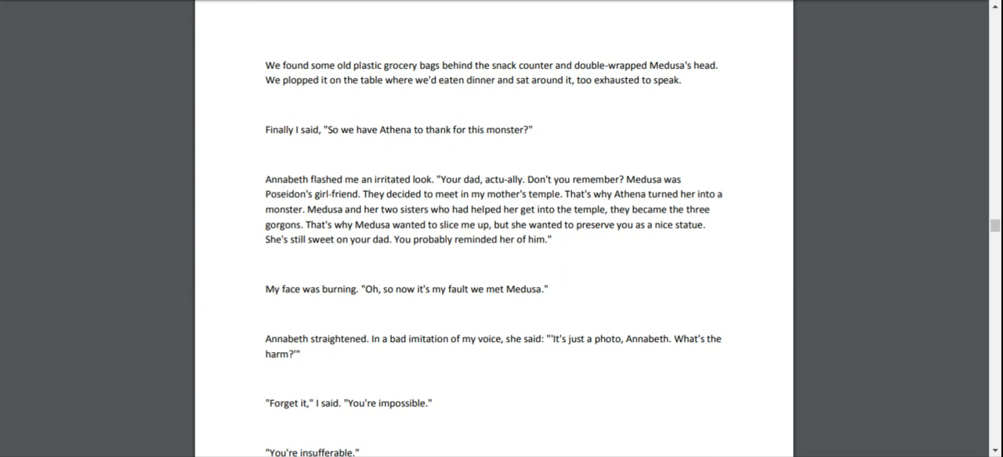
scroll("up", 3)
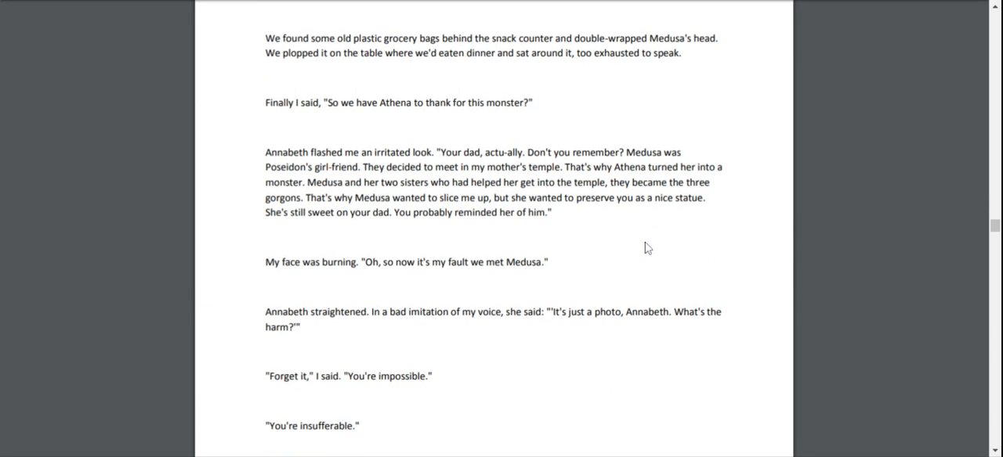
scroll("down", 3)
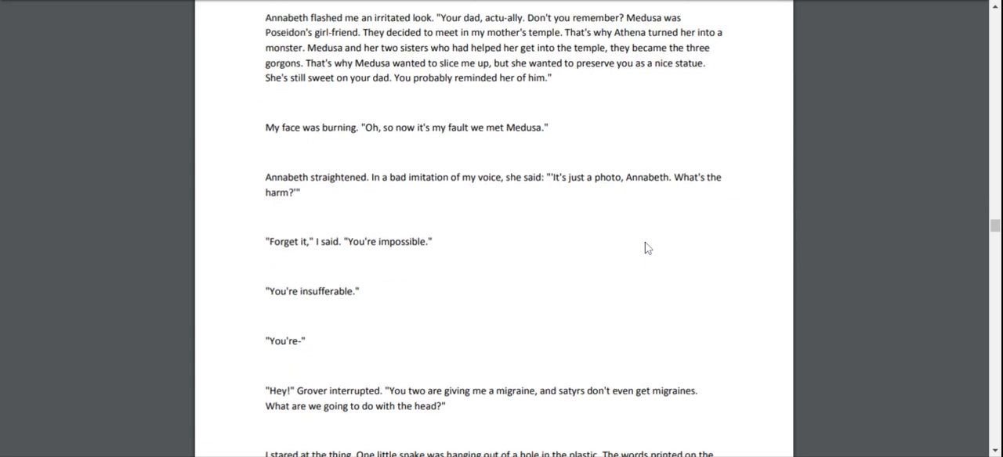
scroll("down", 3)
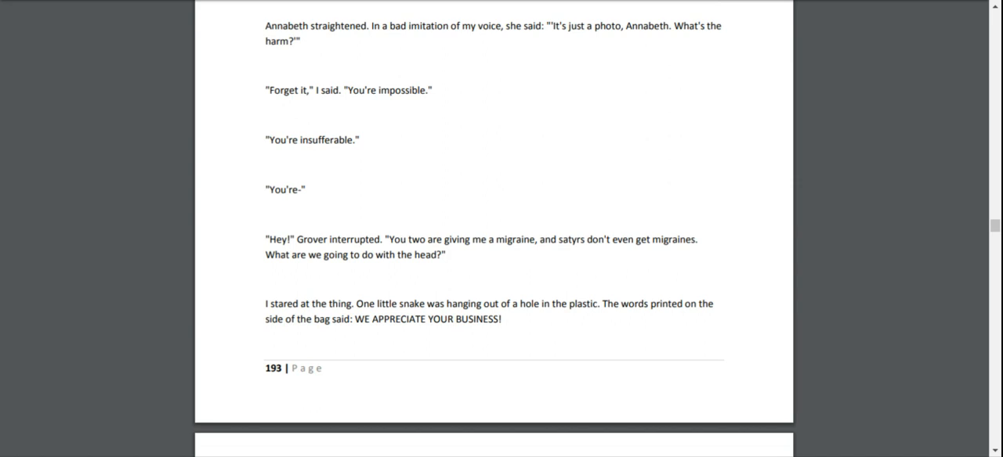
mouse_move(564, 262)
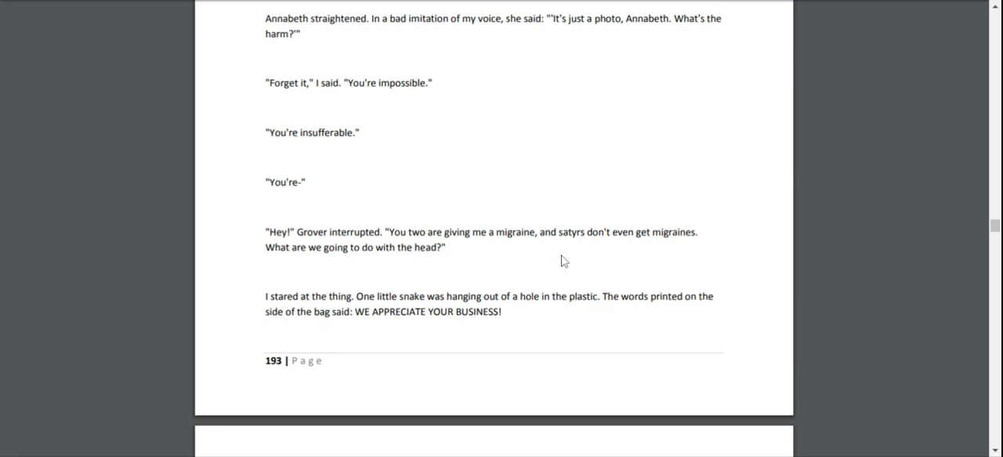
scroll("down", 3)
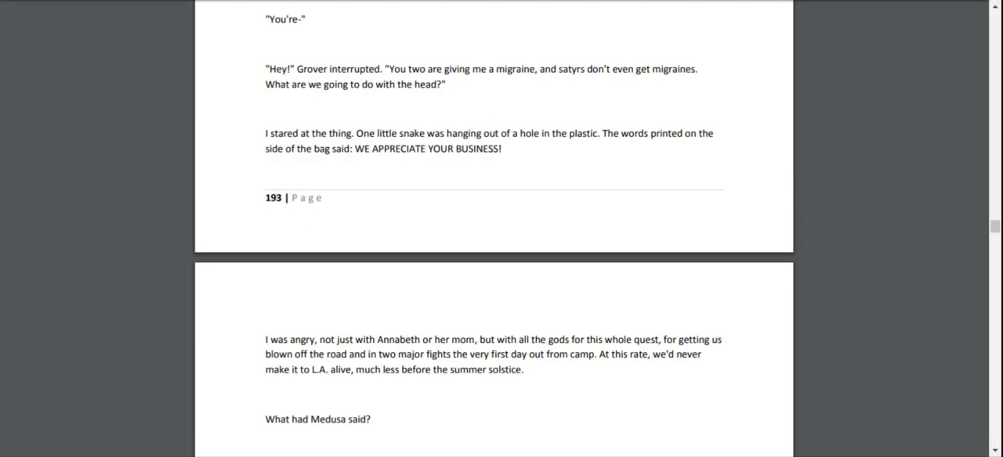
scroll("down", 3)
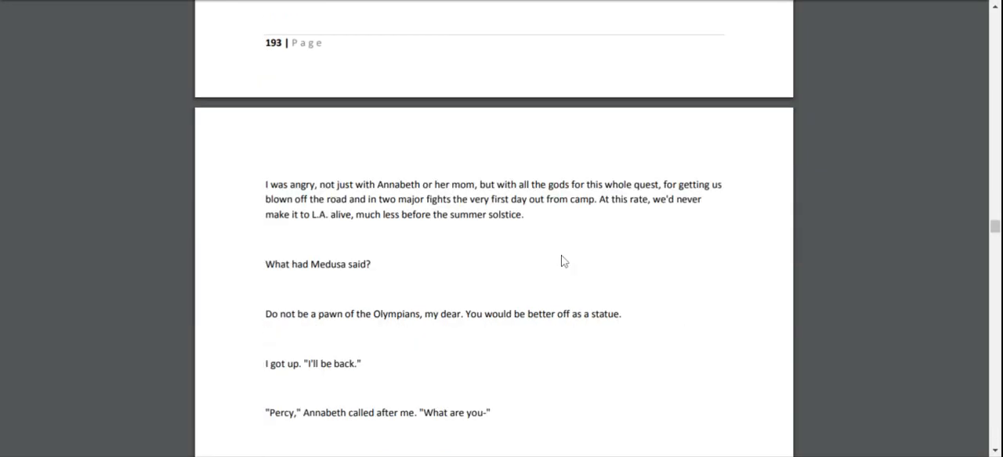
scroll("down", 3)
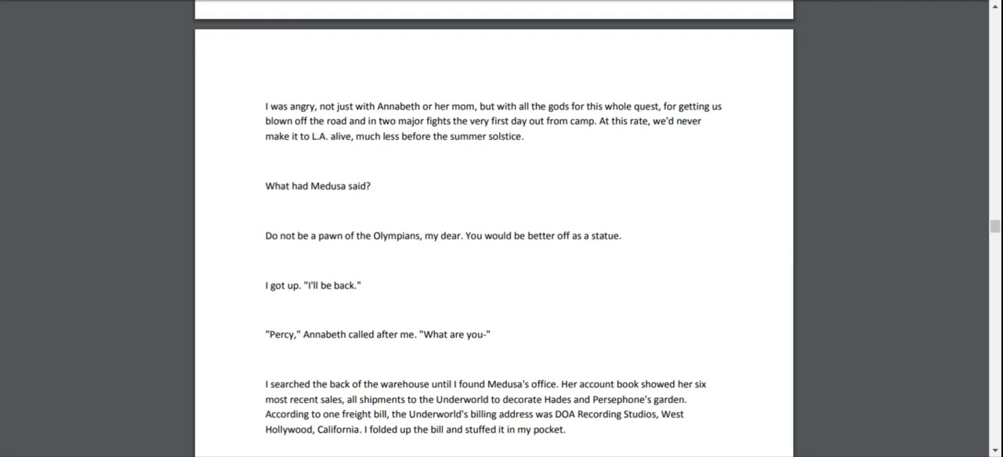
scroll("down", 3)
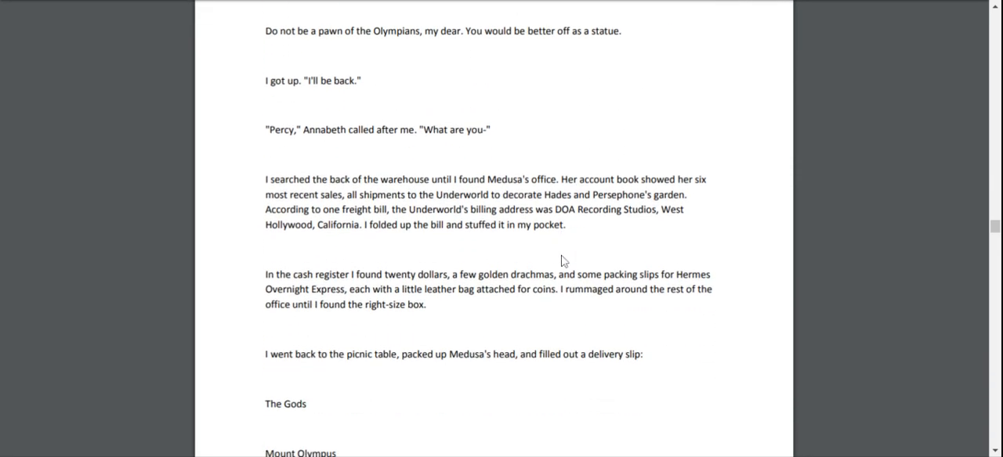
scroll("up", 3)
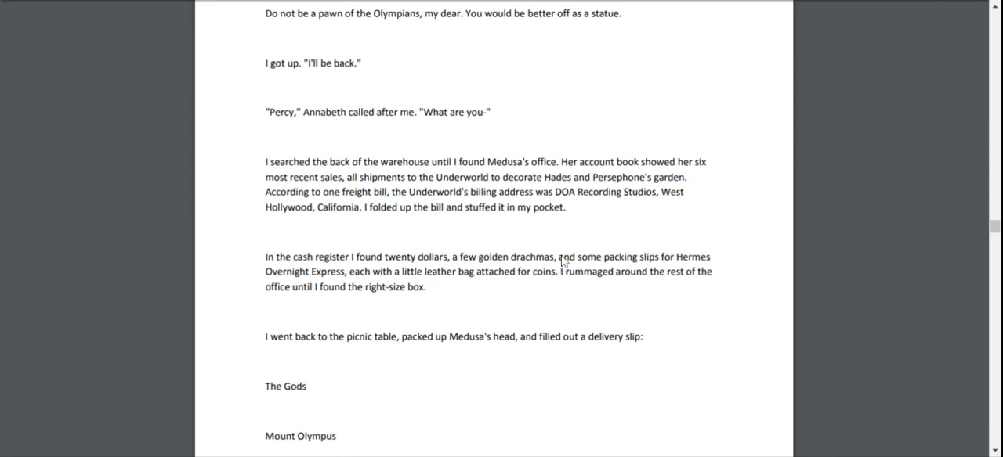
mouse_move(563, 263)
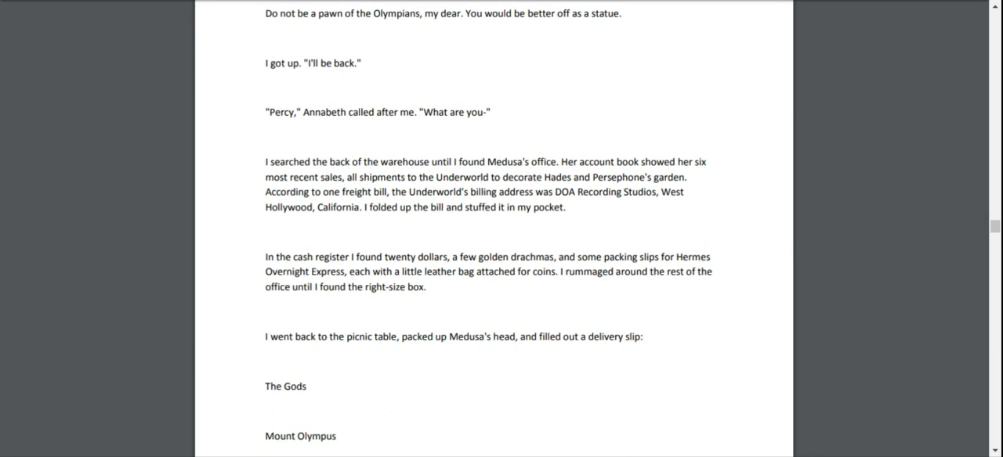
scroll("down", 3)
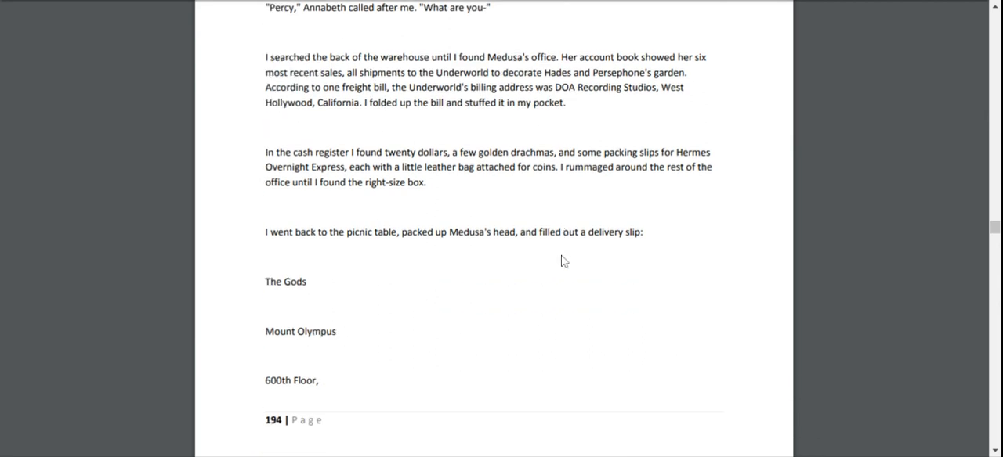
scroll("down", 3)
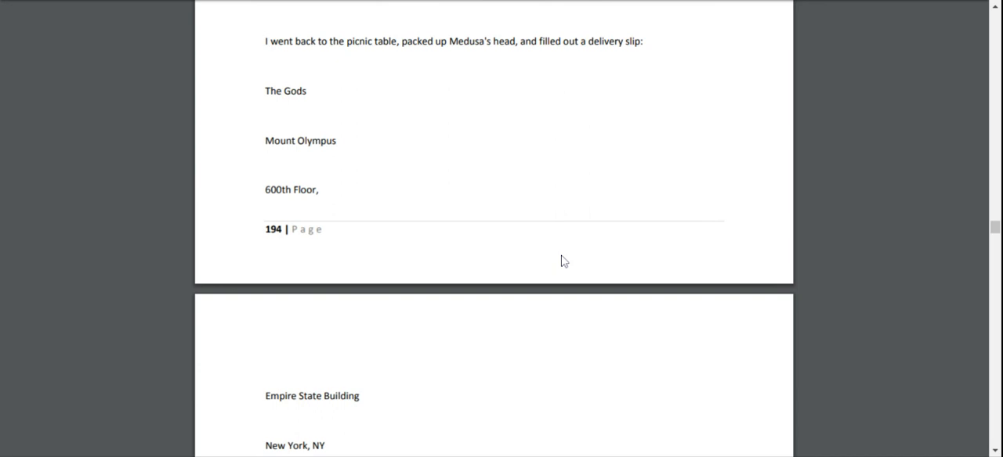
scroll("down", 3)
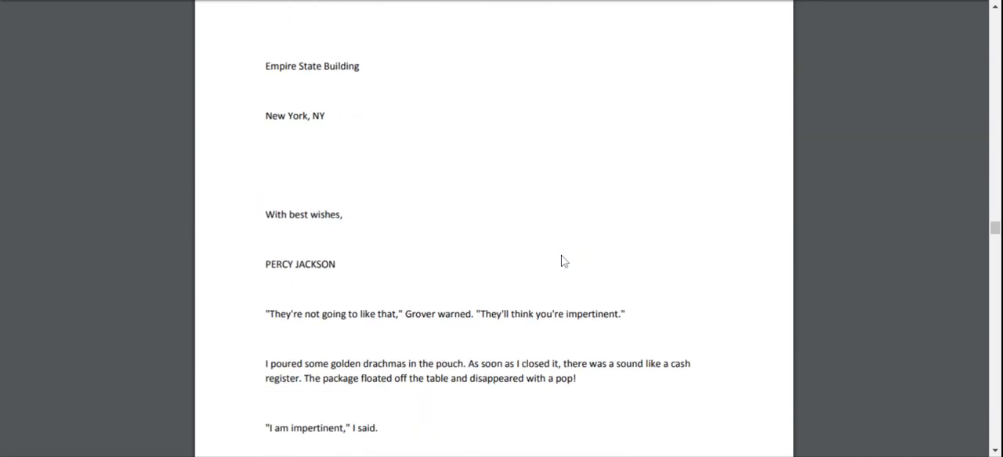
scroll("down", 3)
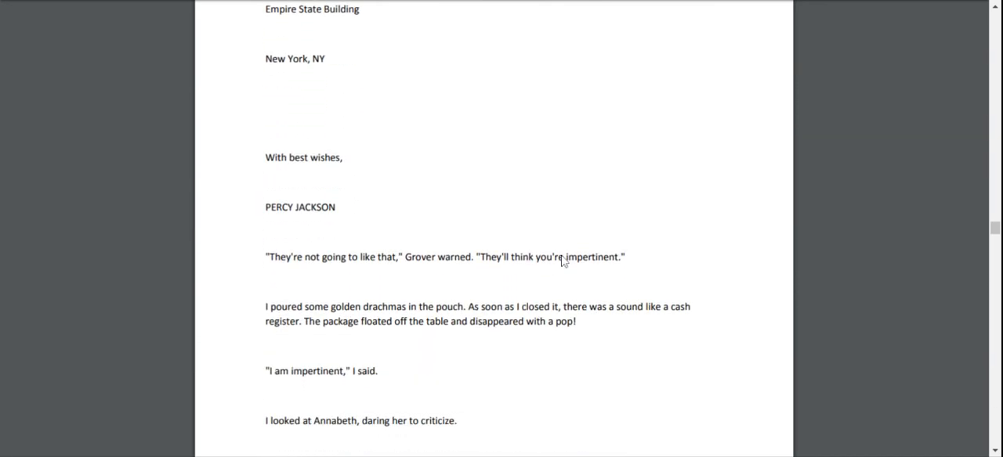
scroll("down", 3)
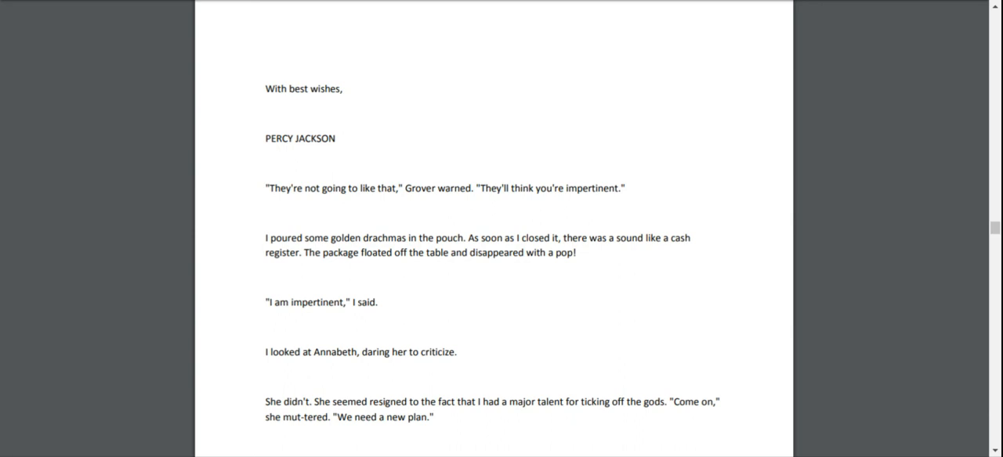
scroll("down", 3)
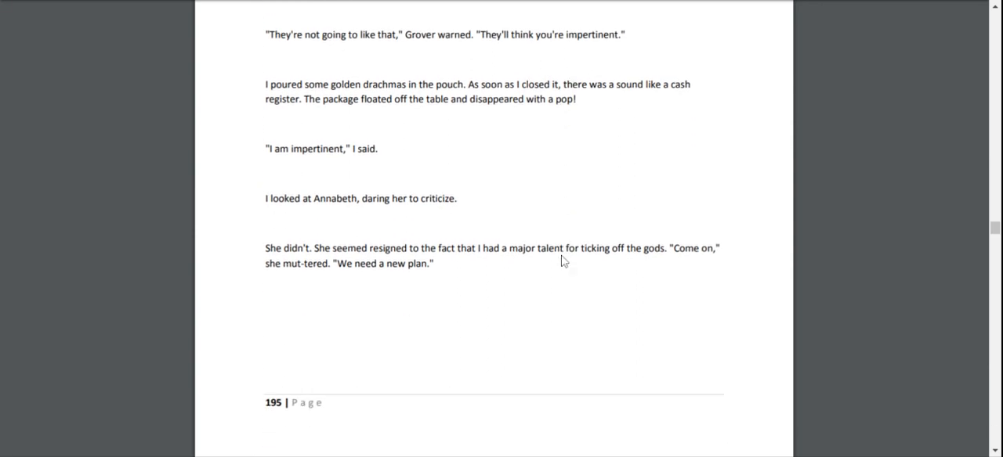
scroll("down", 3)
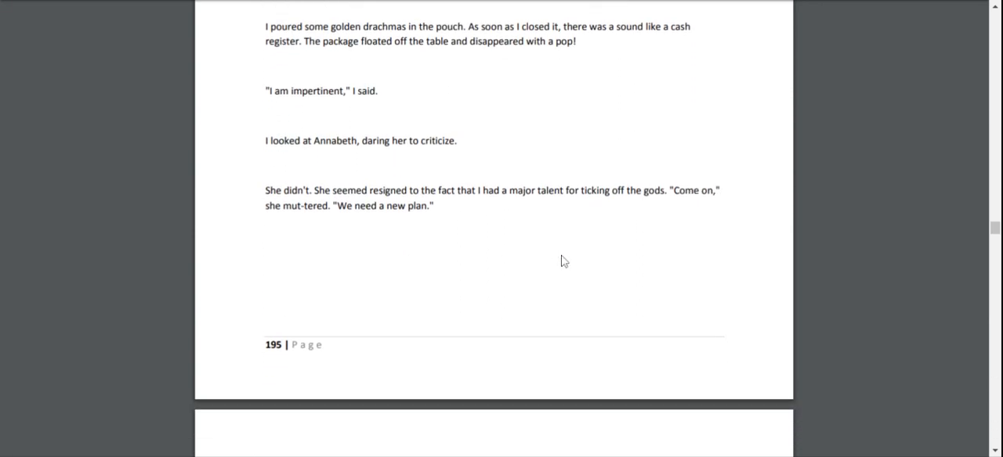
scroll("down", 3)
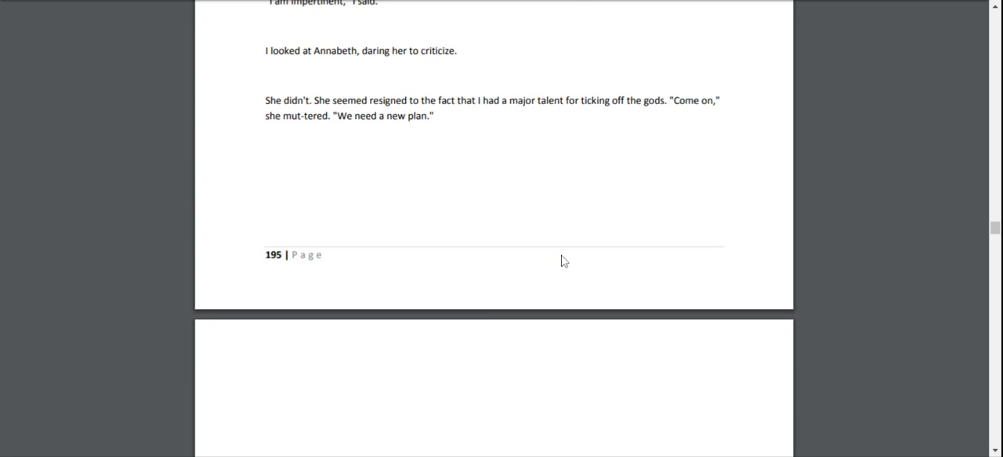
mouse_move(562, 260)
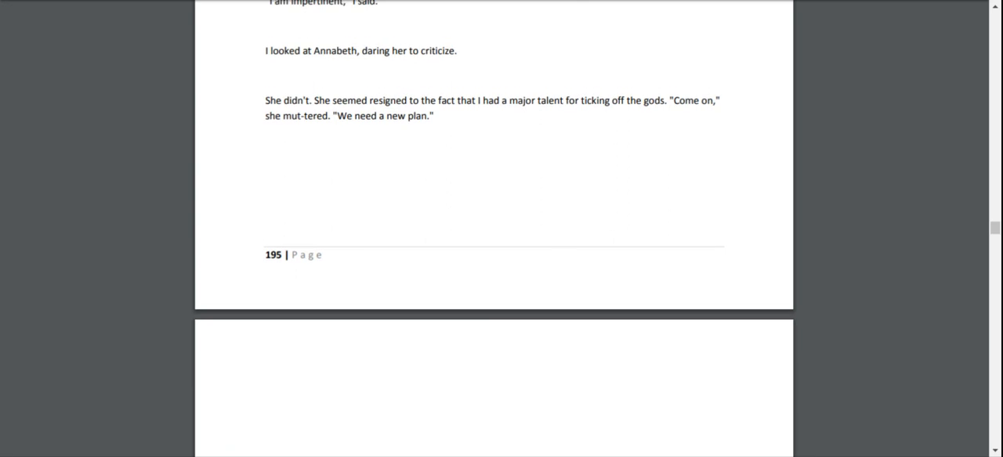